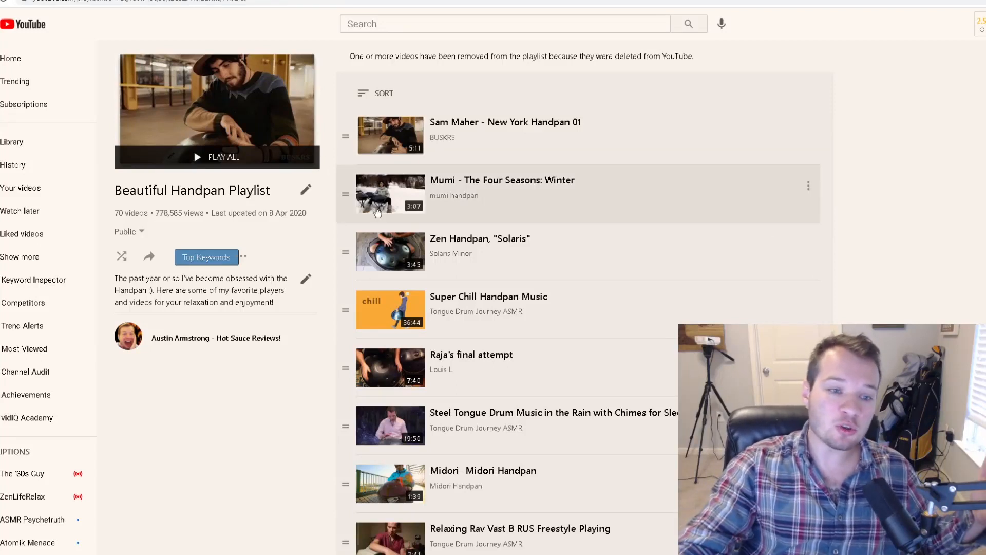
pyautogui.moveTo(166, 214)
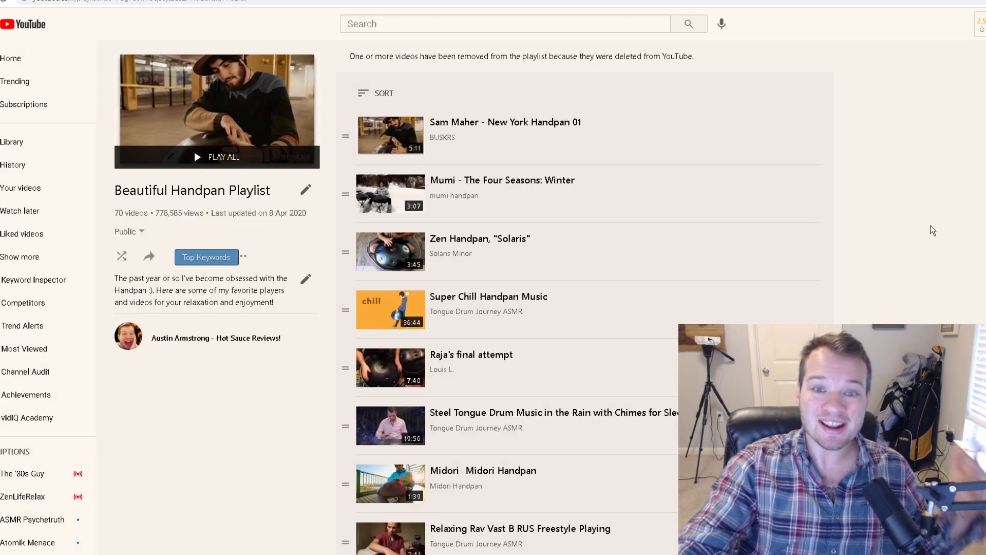
pyautogui.moveTo(525, 140)
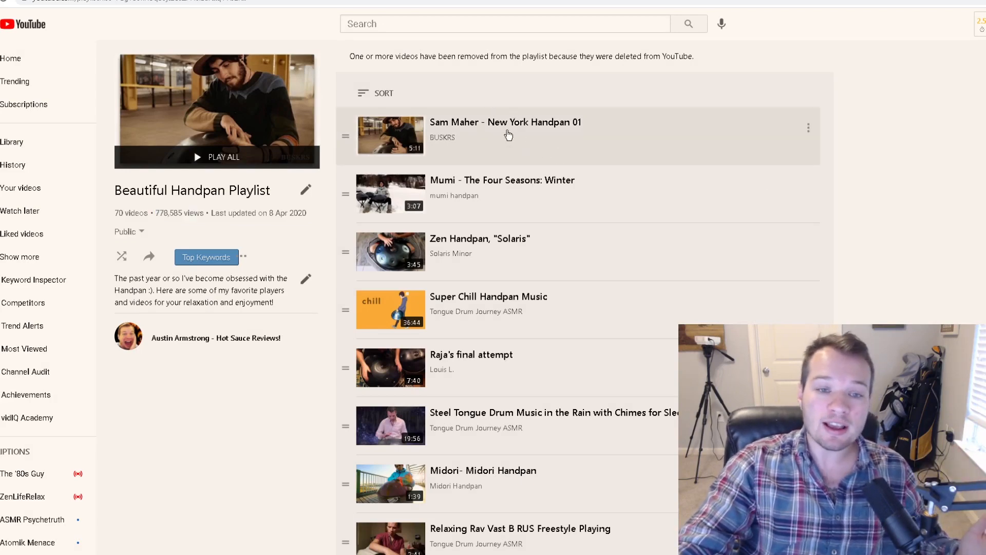
# Scroll down through the Beautiful Handpan Playlist's list of 70 videos.
pyautogui.scroll(-3)
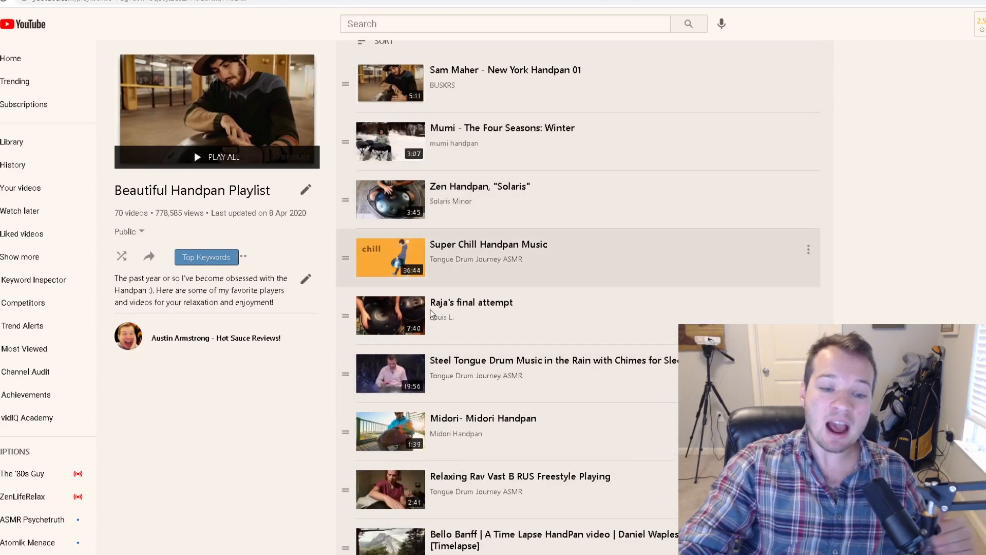
pyautogui.moveTo(636, 371)
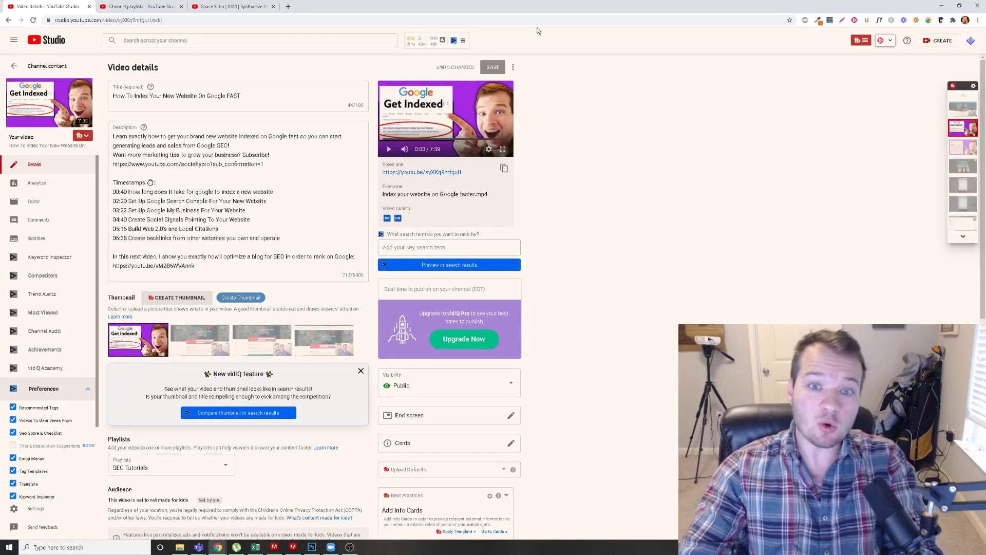
pyautogui.moveTo(654, 183)
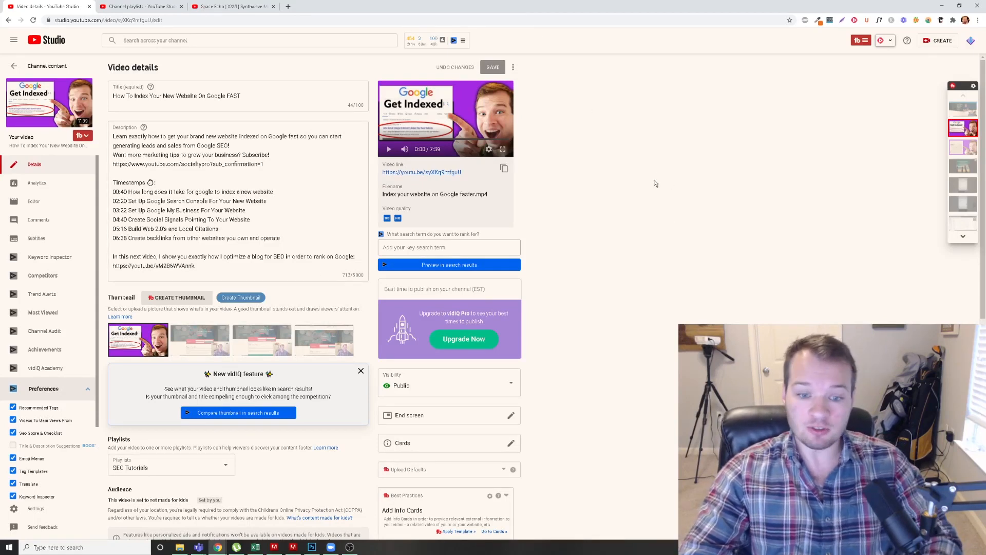
pyautogui.moveTo(640, 173)
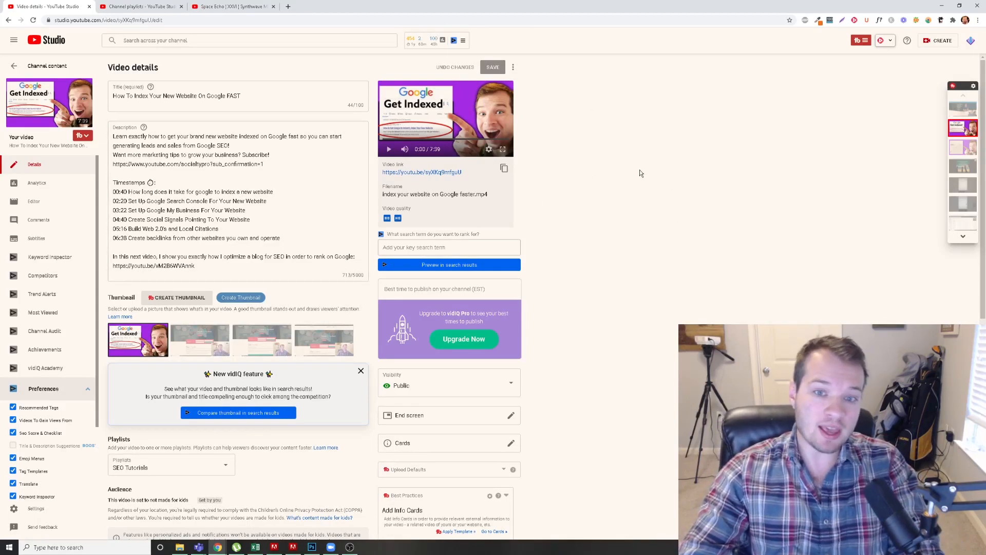
pyautogui.moveTo(539, 262)
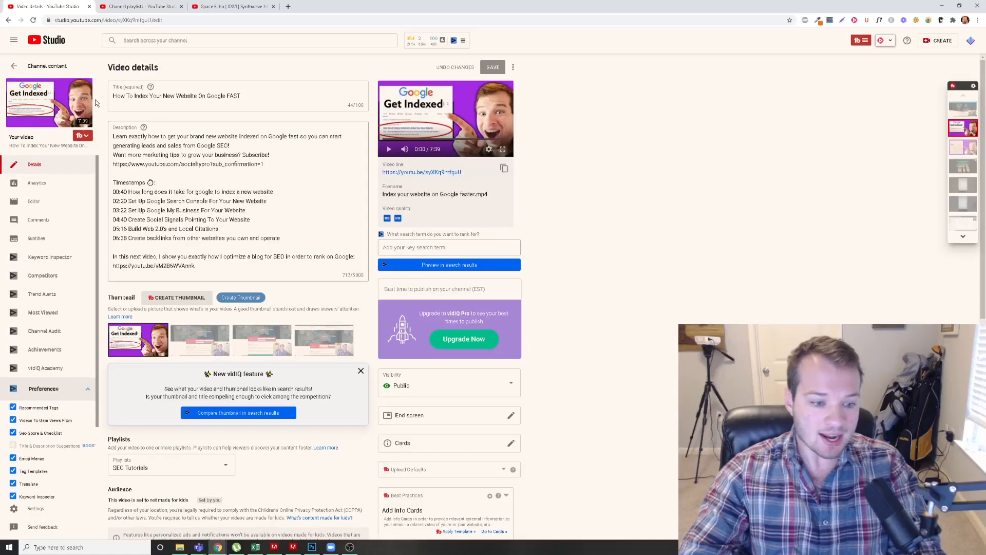
pyautogui.scroll(-3)
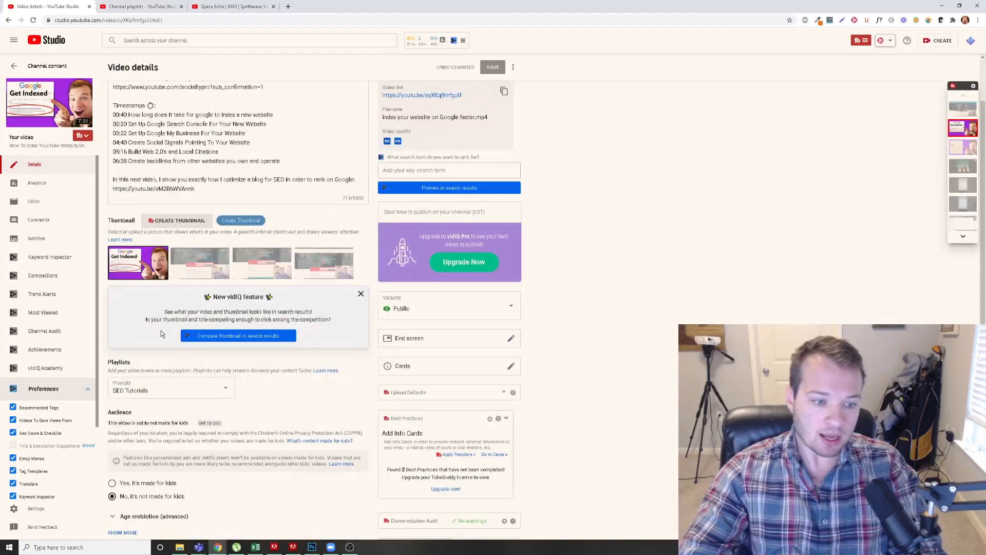
pyautogui.scroll(-3)
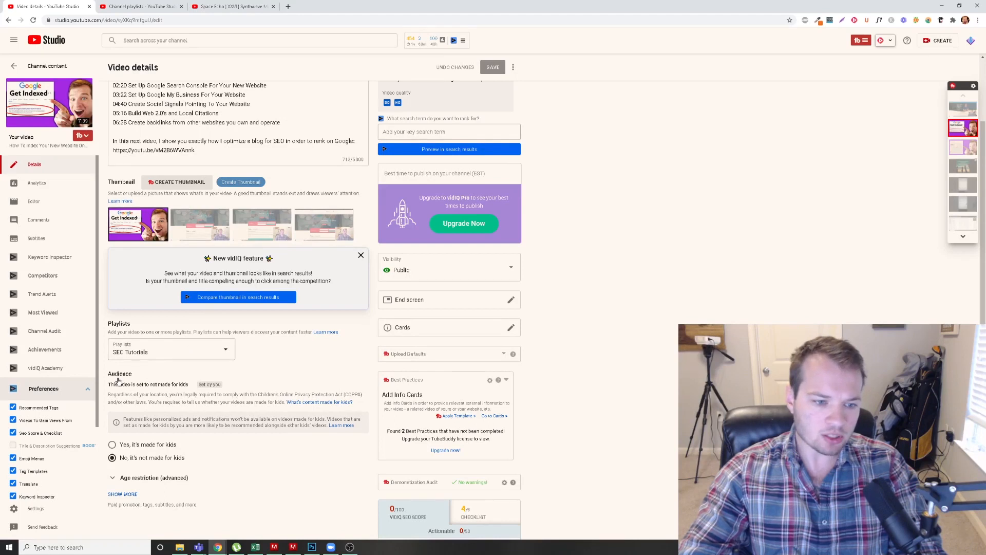
pyautogui.click(170, 352)
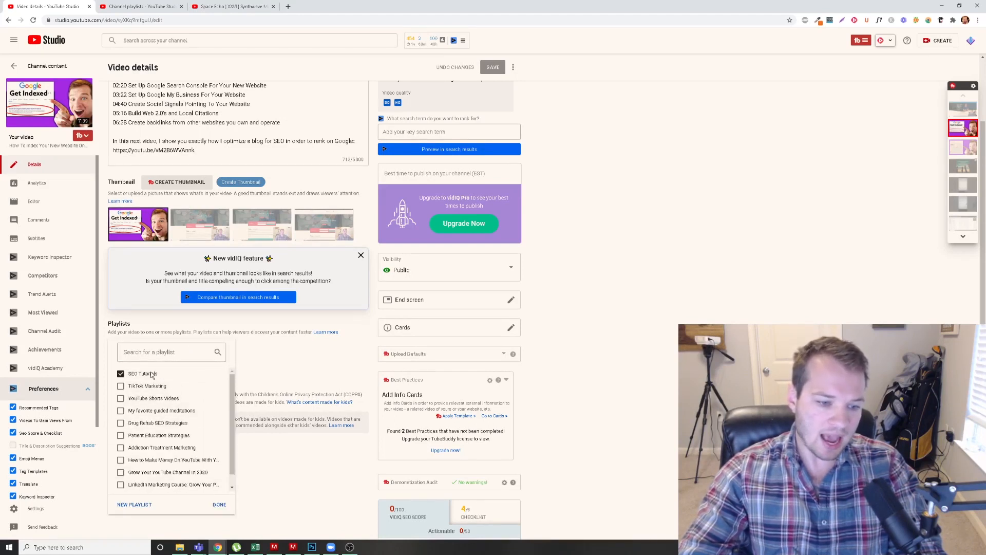
pyautogui.scroll(-3)
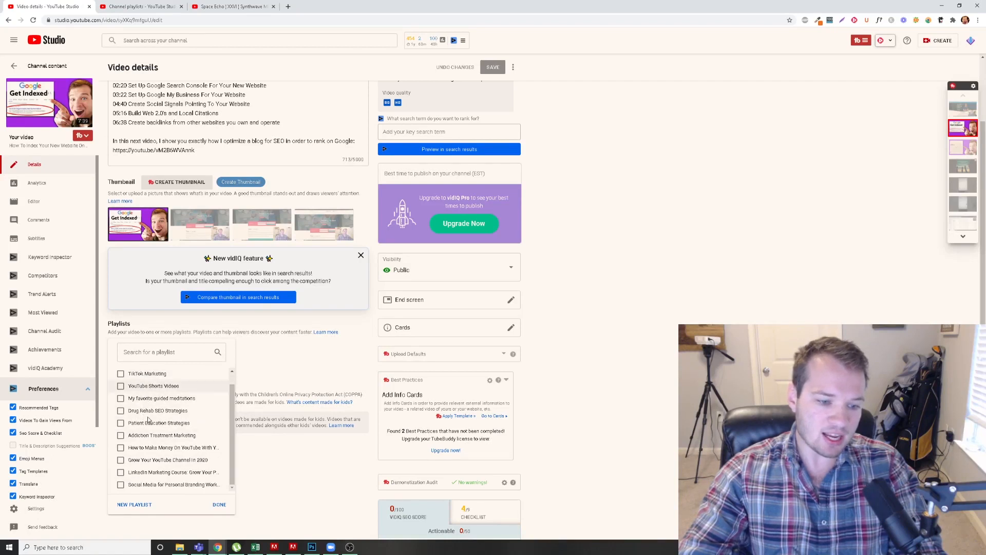
pyautogui.moveTo(158, 533)
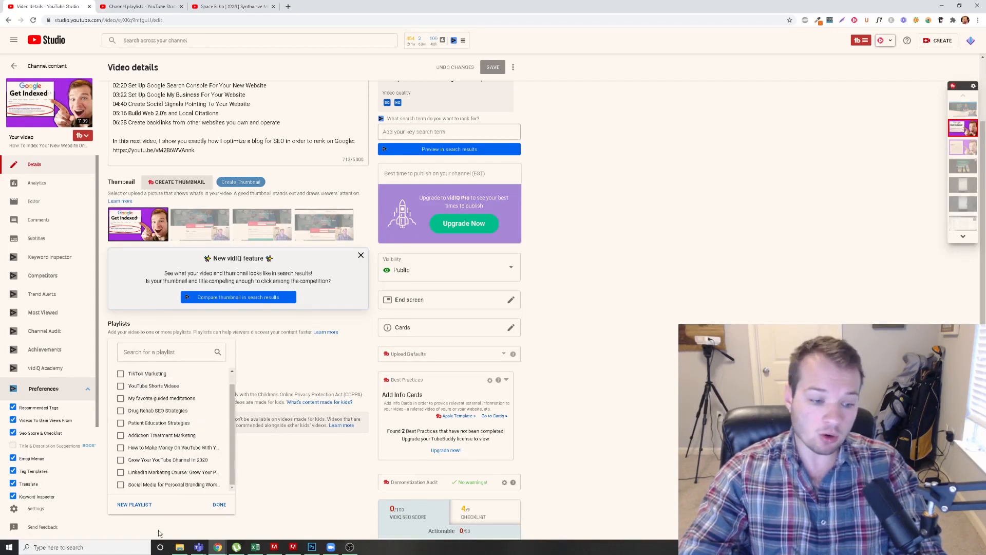
pyautogui.moveTo(133, 510)
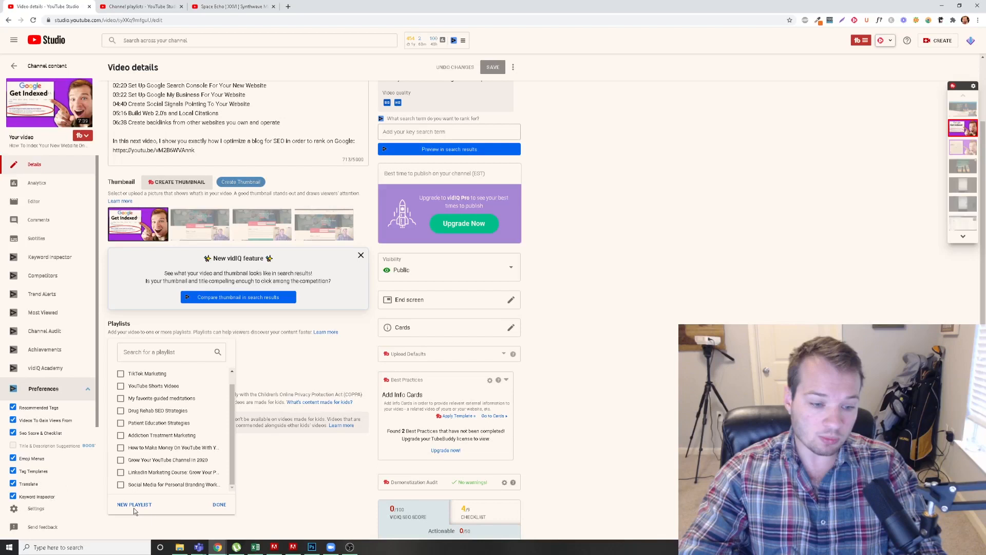
pyautogui.click(133, 503)
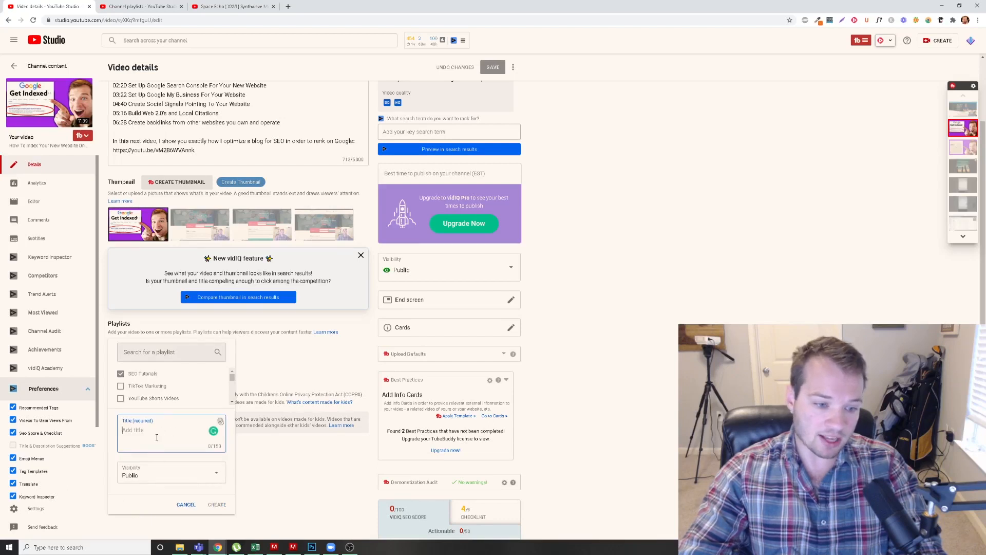
pyautogui.moveTo(215, 503)
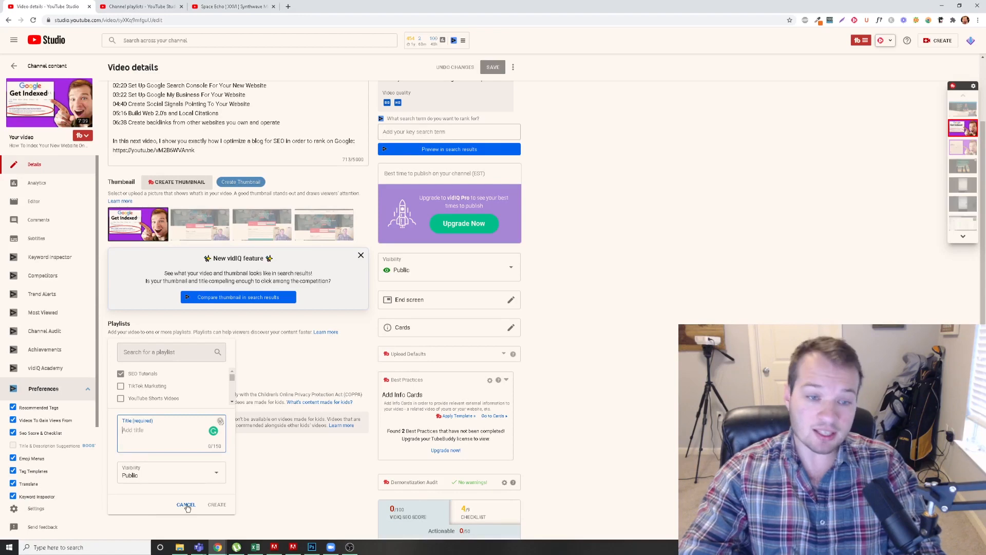
pyautogui.click(138, 7)
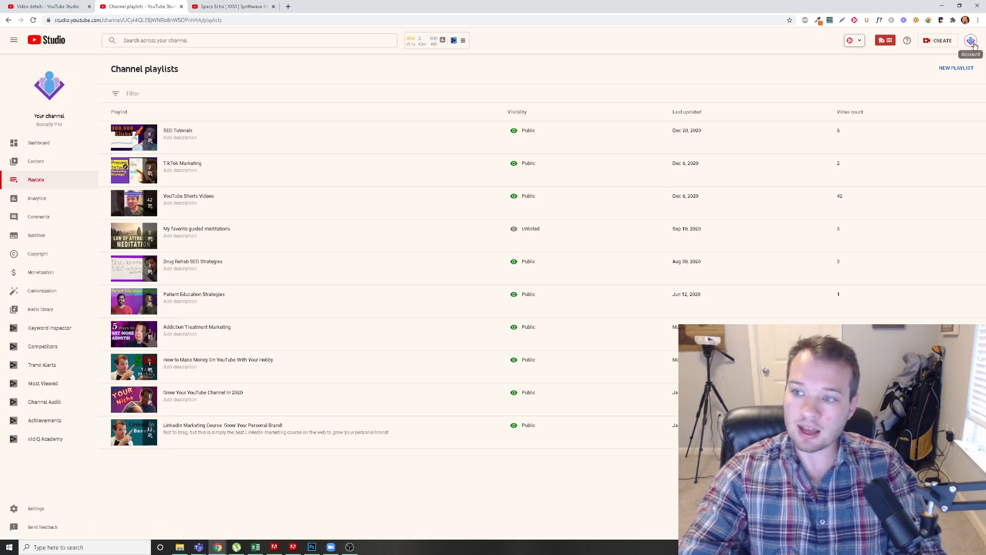
# Peek at the account menu, then start a new channel playlist and cancel it.
pyautogui.click(971, 40)
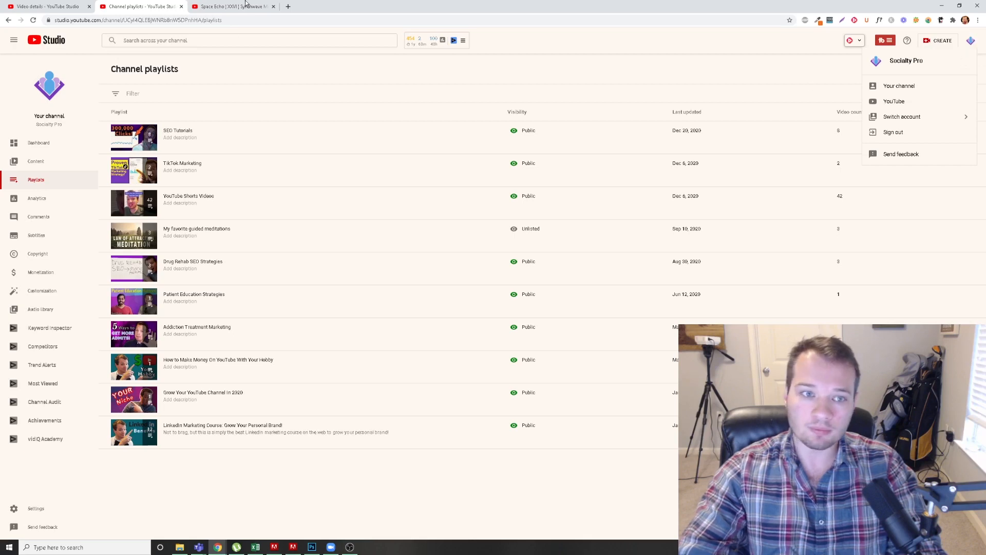
pyautogui.click(233, 6)
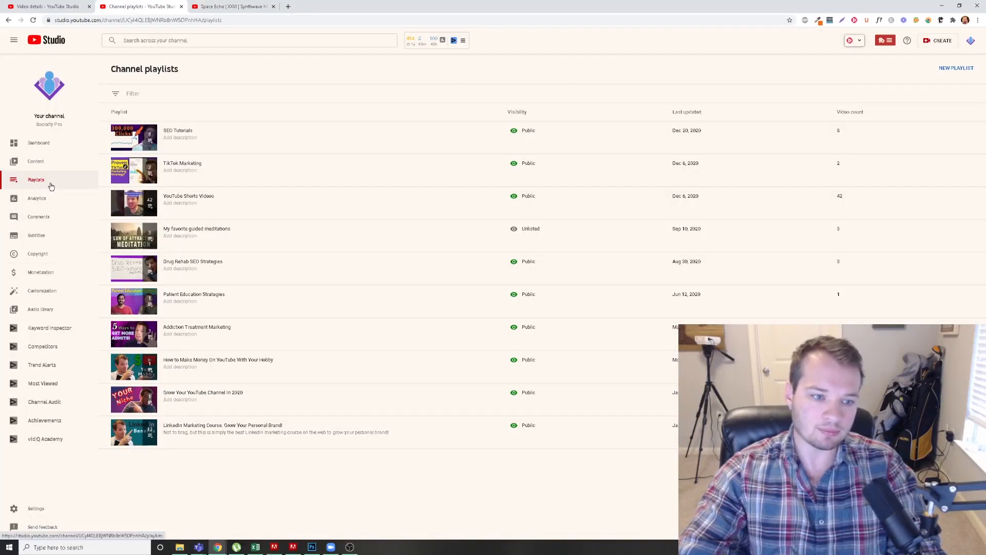
pyautogui.moveTo(319, 274)
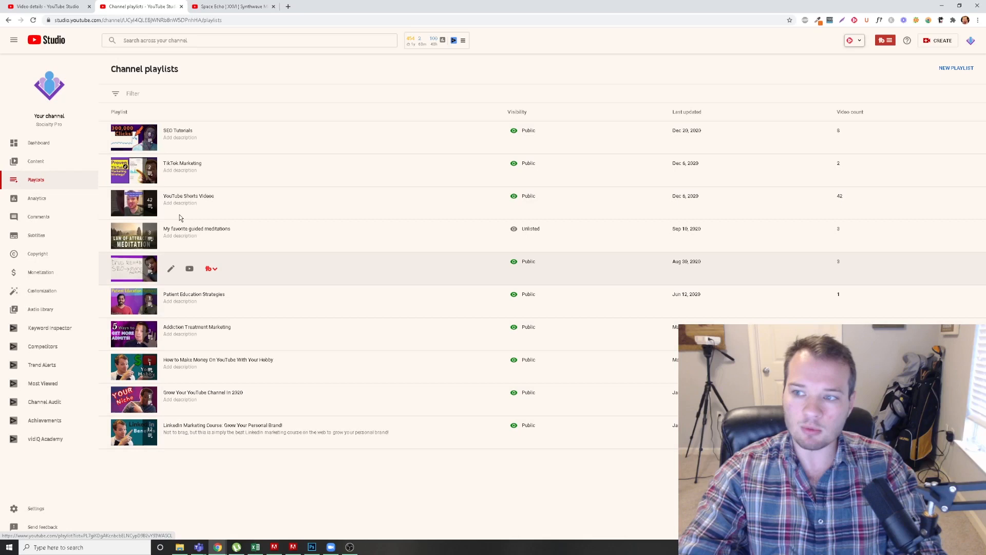
pyautogui.moveTo(941, 62)
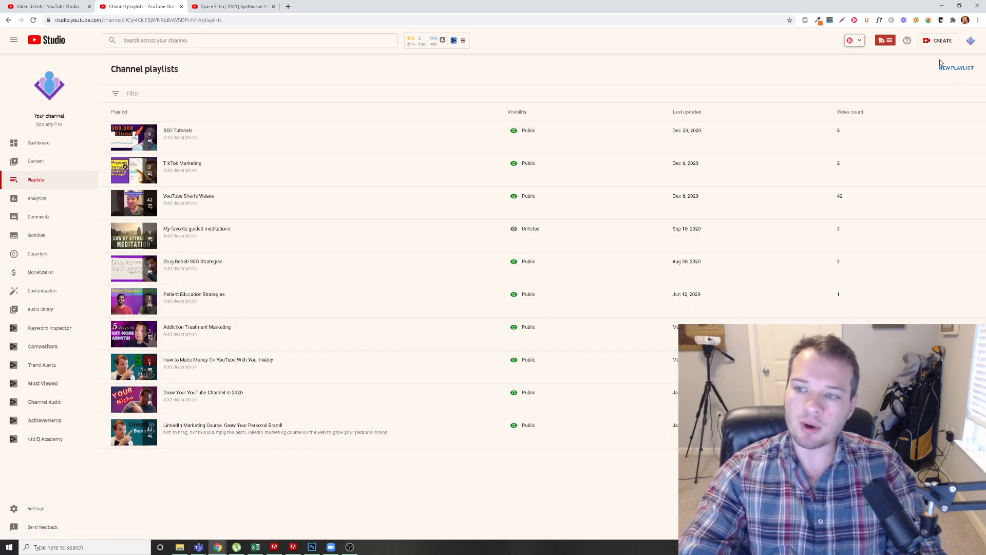
pyautogui.click(956, 67)
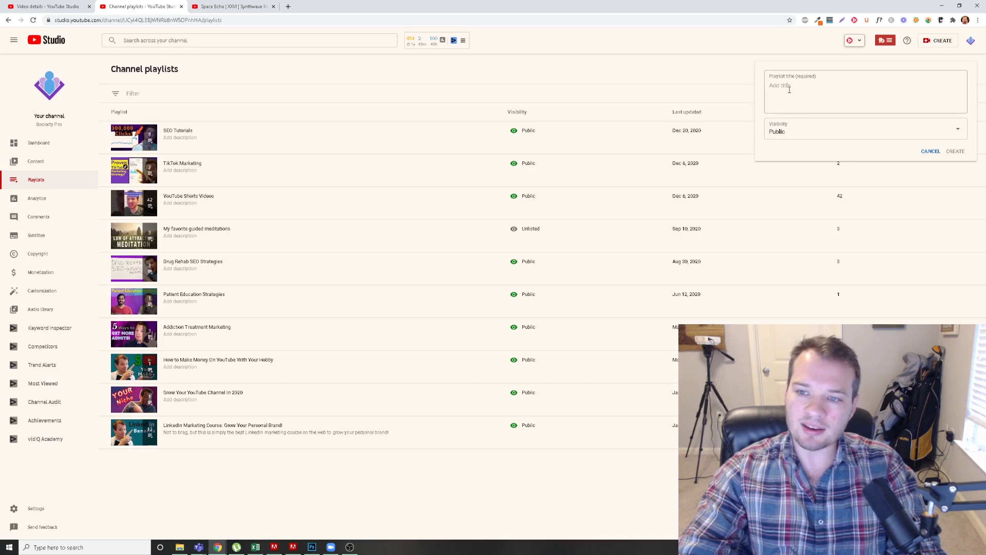
pyautogui.click(931, 151)
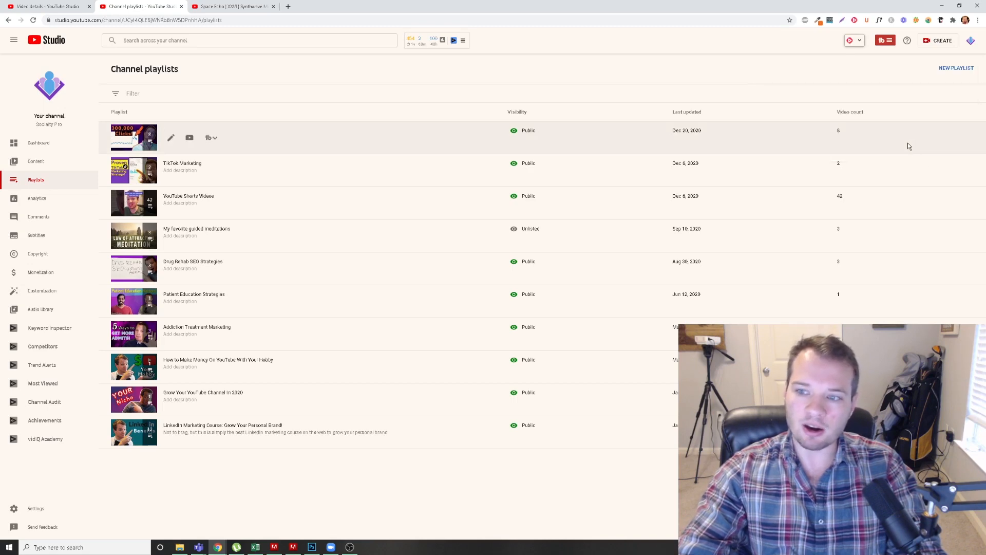
pyautogui.click(234, 6)
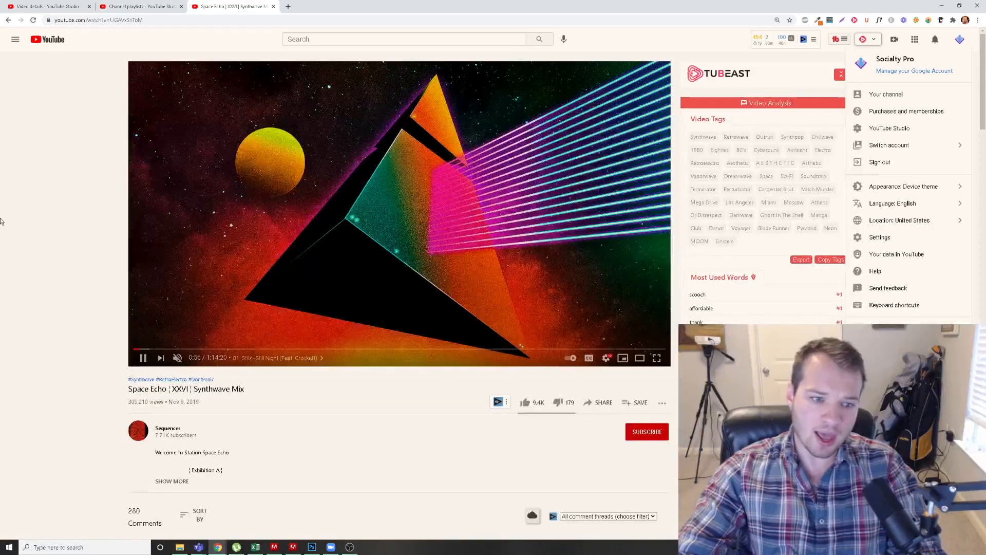
pyautogui.click(405, 220)
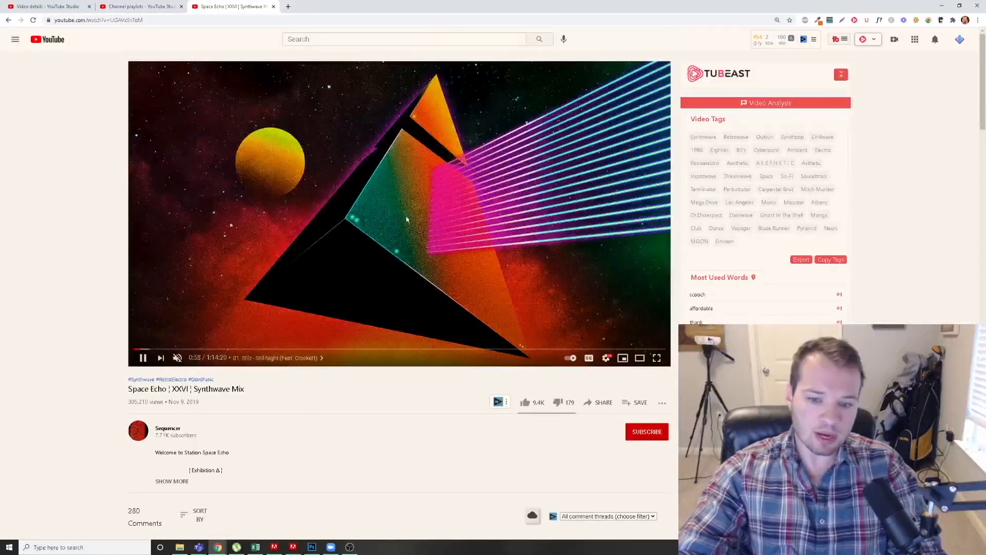
pyautogui.scroll(-3)
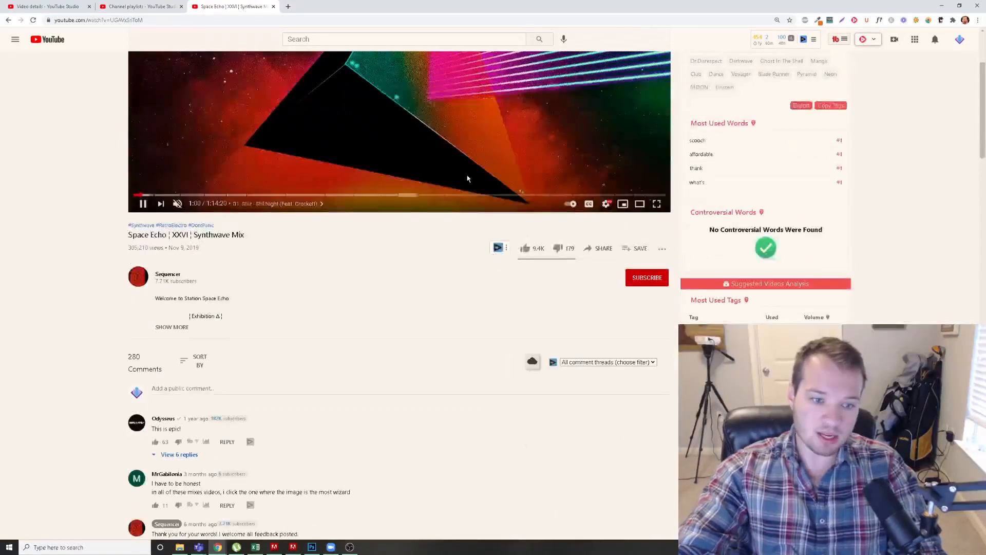
pyautogui.scroll(3)
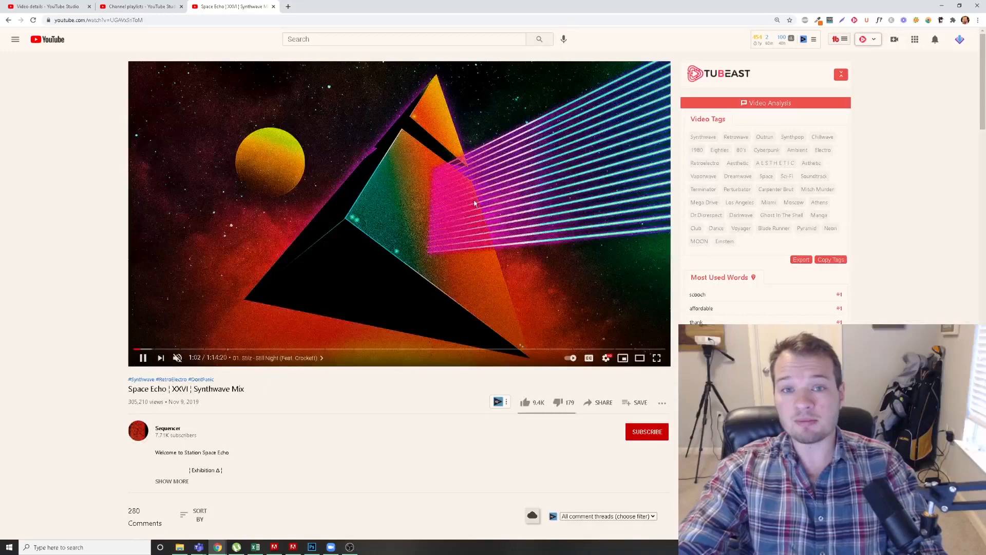
pyautogui.scroll(-3)
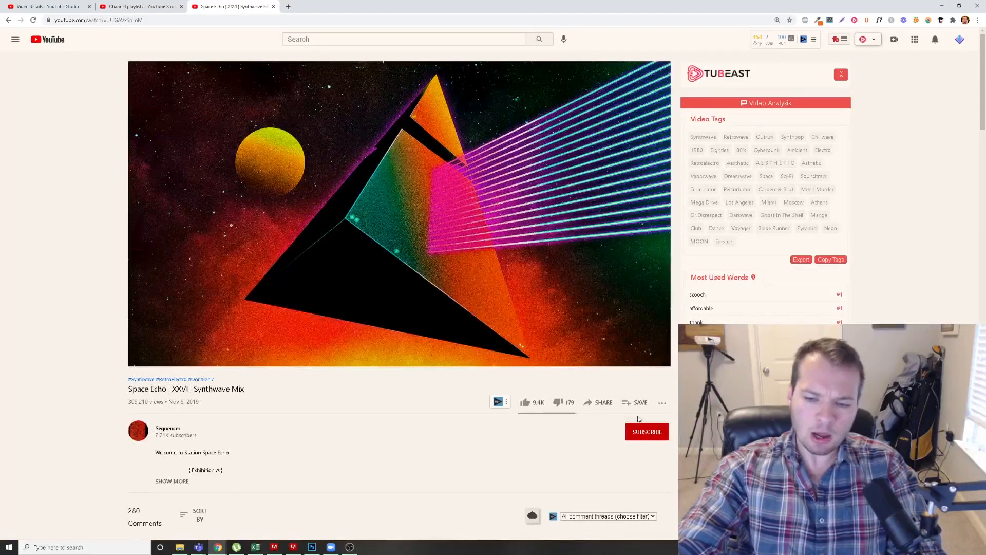
pyautogui.scroll(-3)
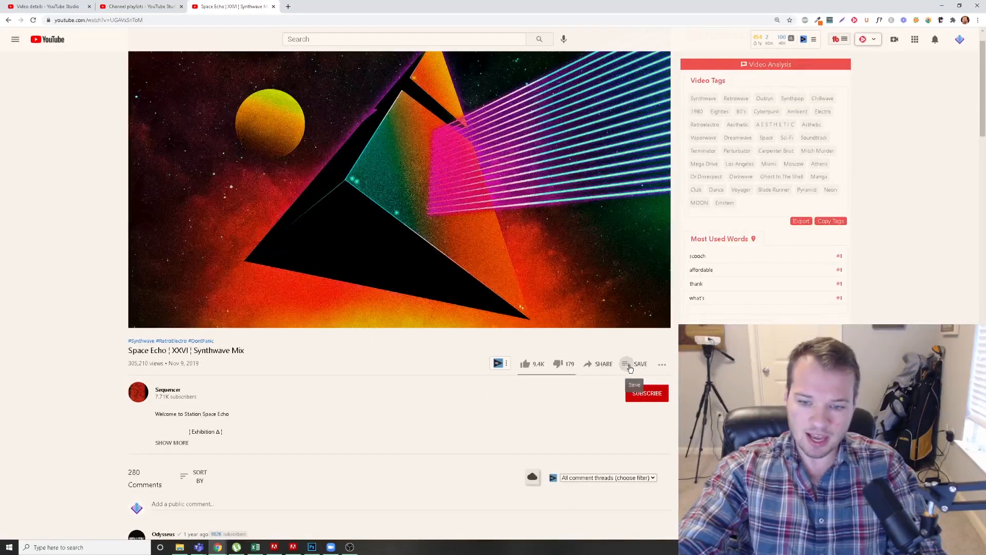
pyautogui.click(637, 364)
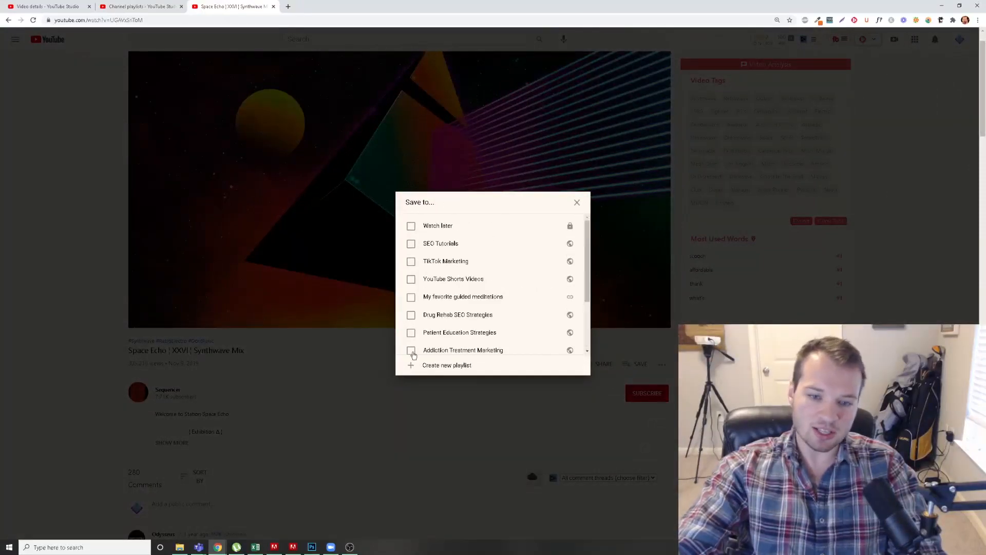
pyautogui.click(447, 364)
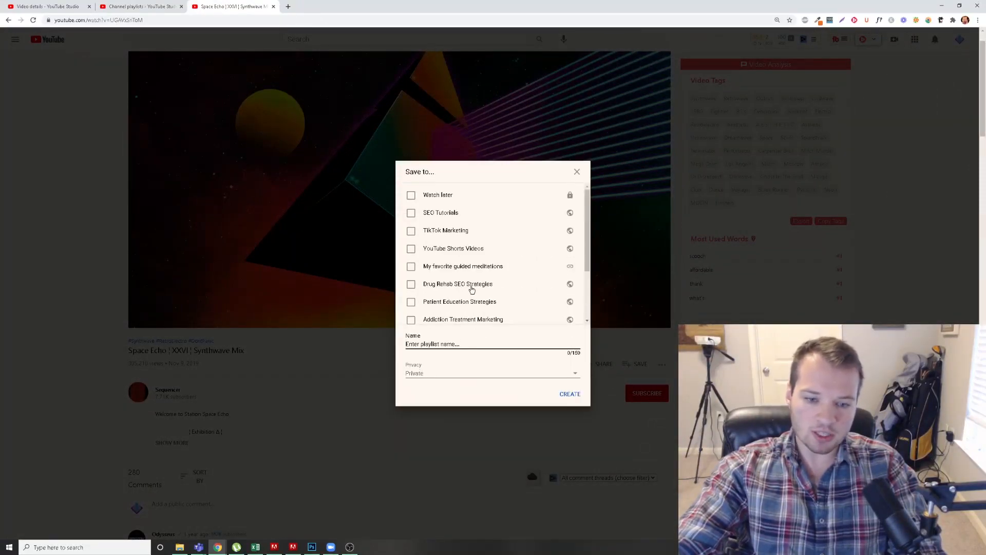
pyautogui.moveTo(482, 464)
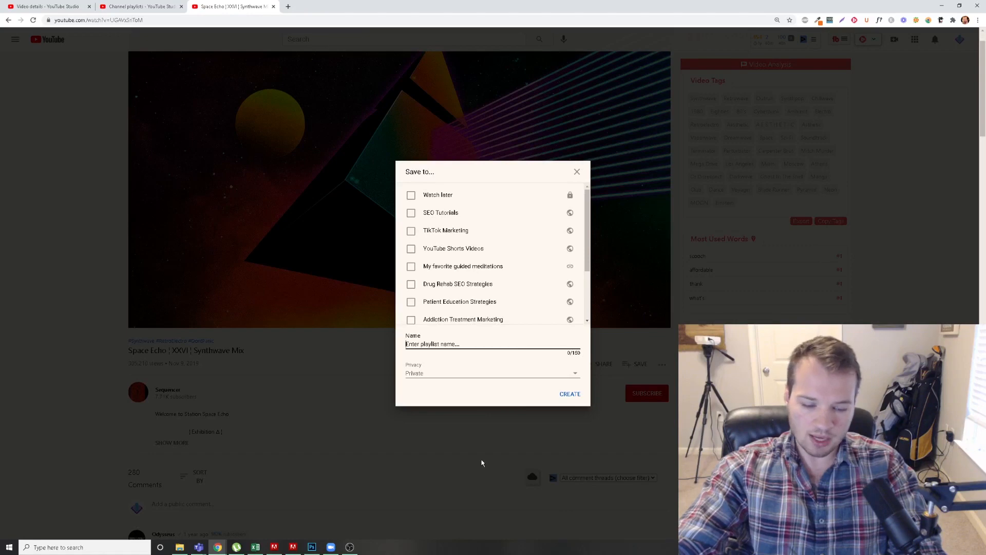
pyautogui.click(577, 171)
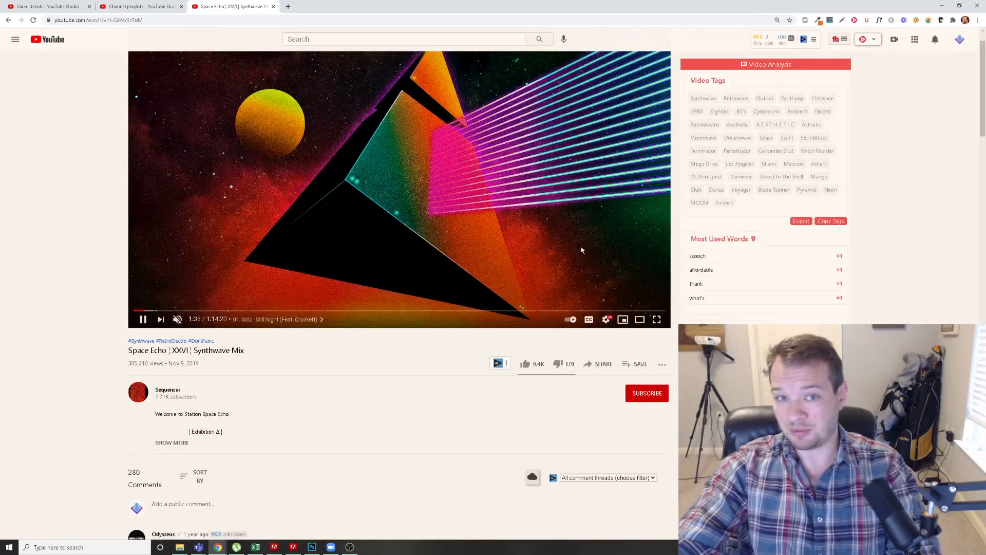
# Browse the 'handpan playlist' search results and the TubeBuddy keyword panel.
pyautogui.click(540, 39)
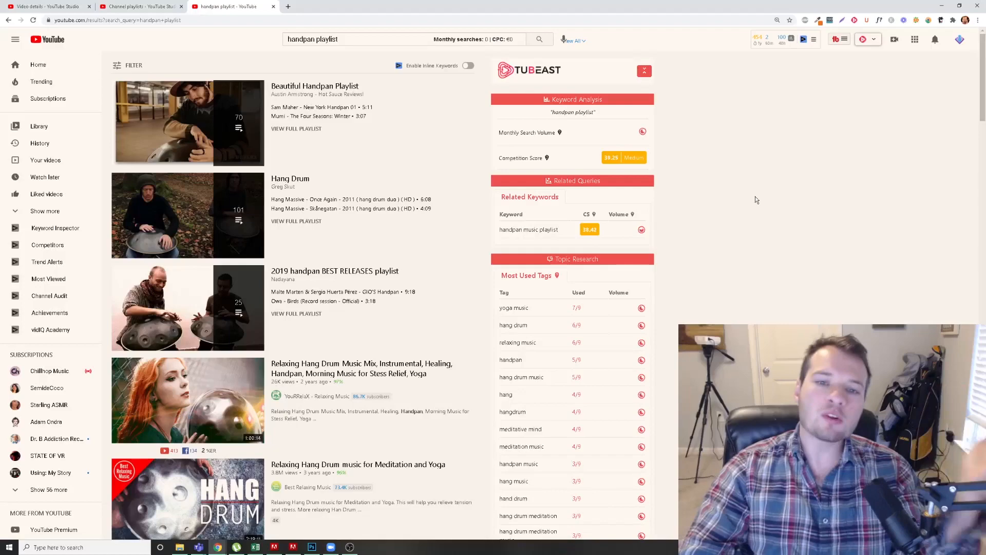
pyautogui.moveTo(736, 193)
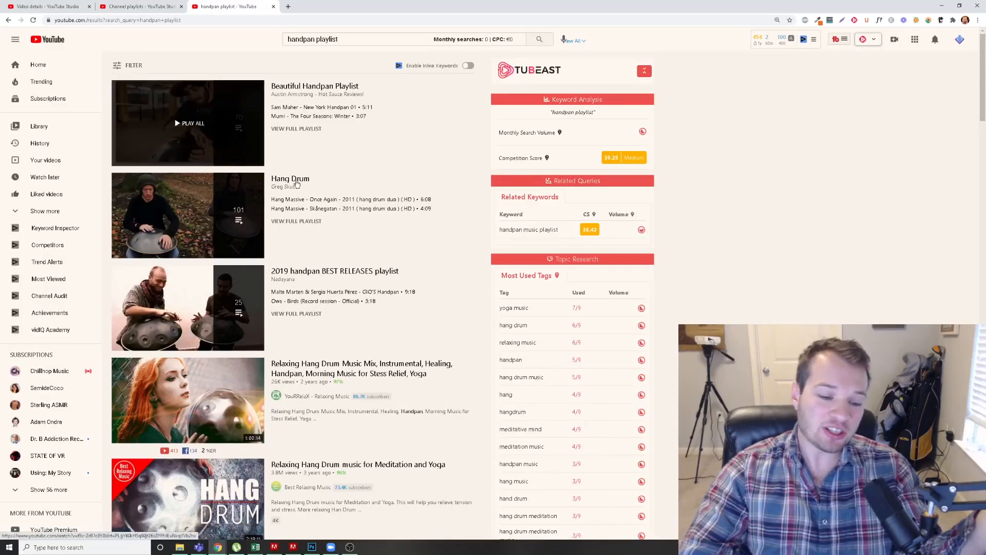
pyautogui.scroll(-3)
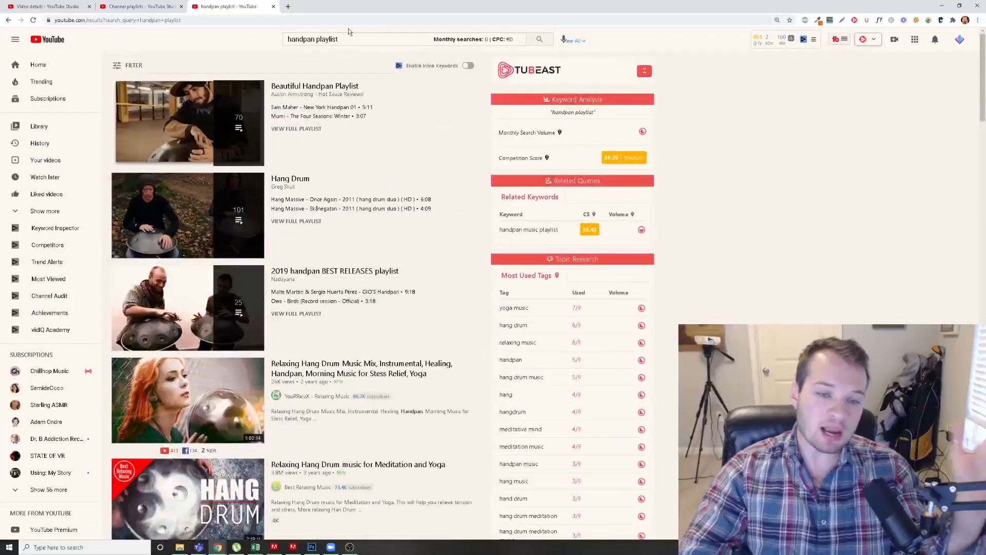
pyautogui.click(327, 39)
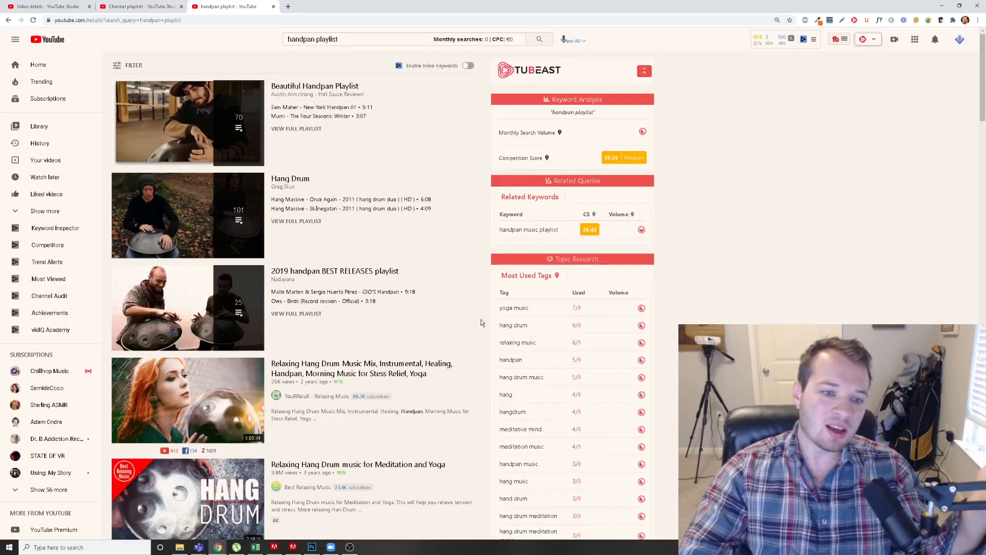
pyautogui.moveTo(187, 215)
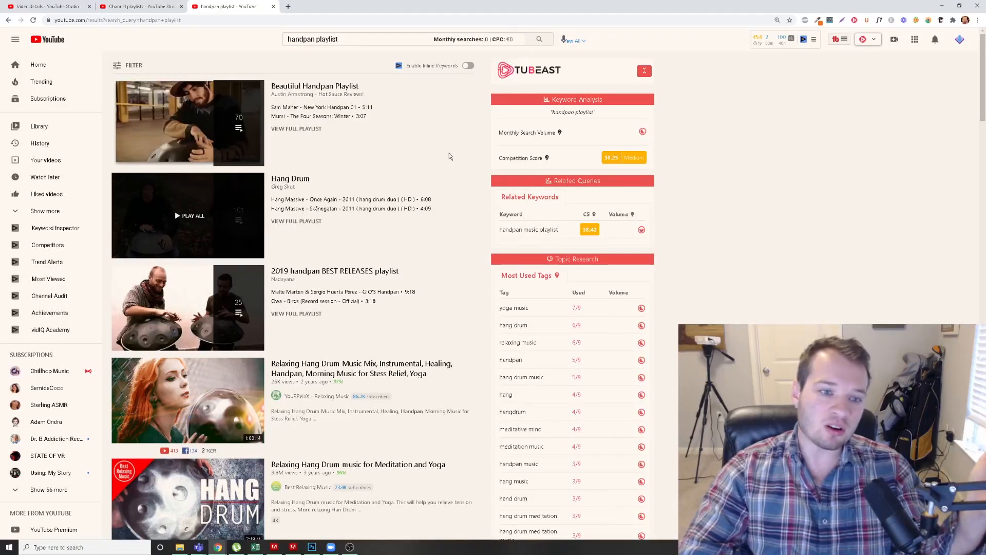
pyautogui.moveTo(164, 158)
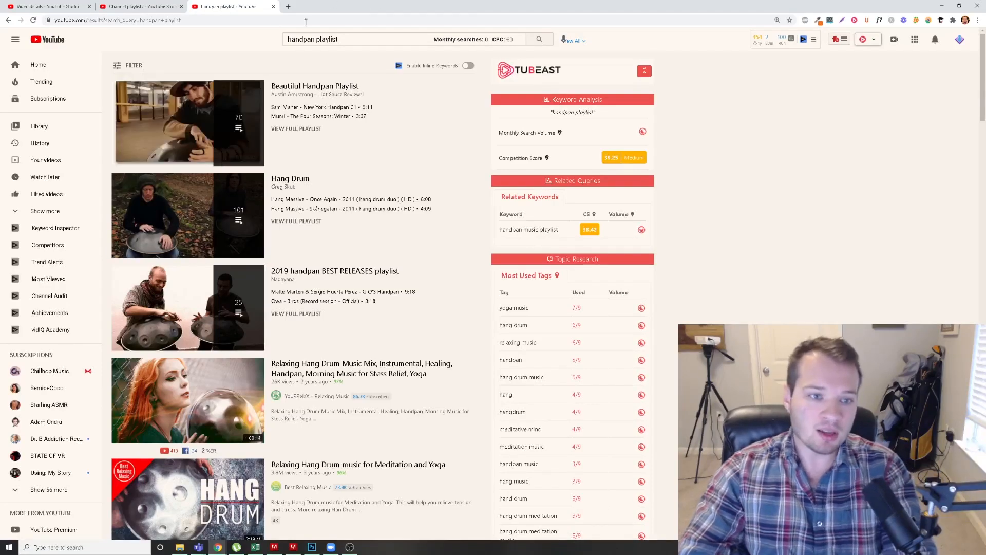
pyautogui.scroll(-3)
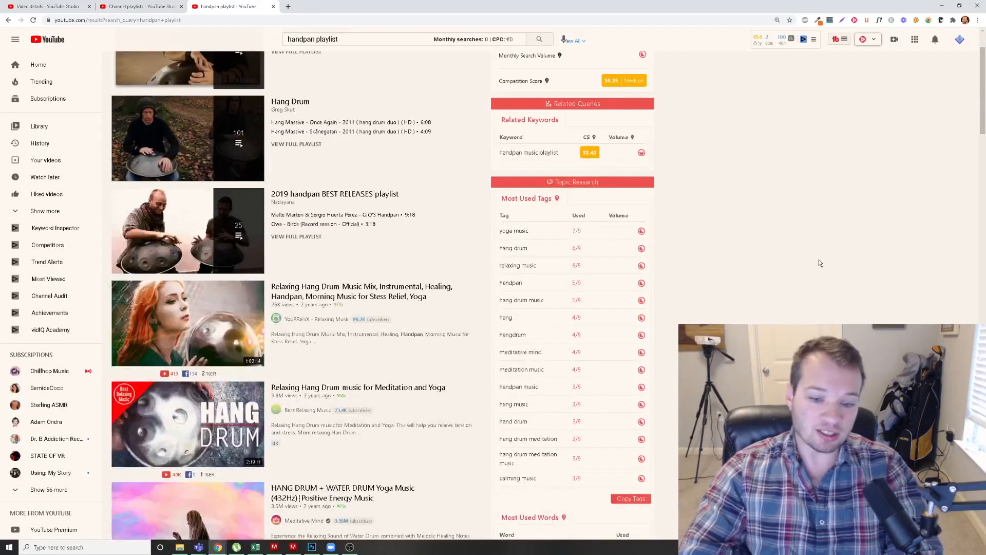
pyautogui.scroll(3)
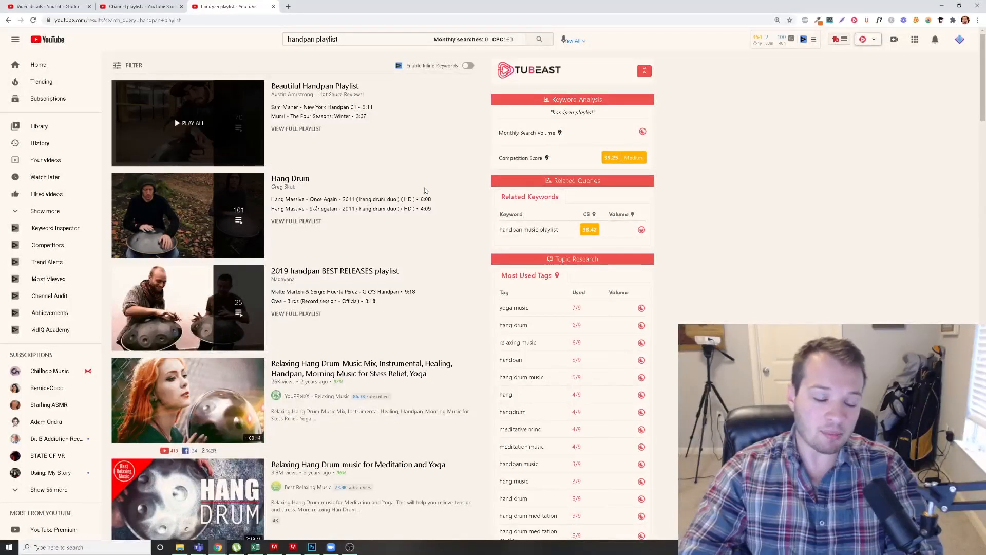
pyautogui.click(347, 39)
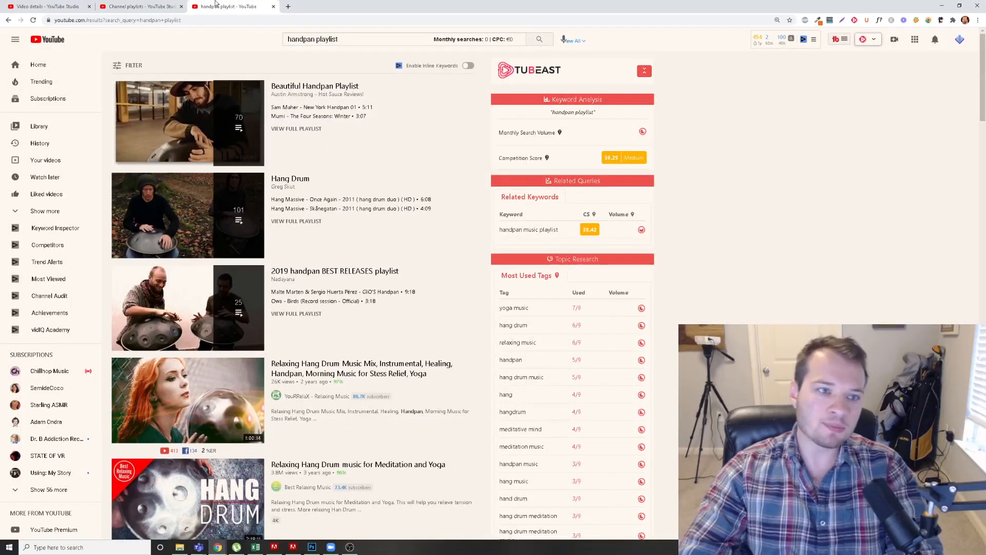
pyautogui.moveTo(187, 122)
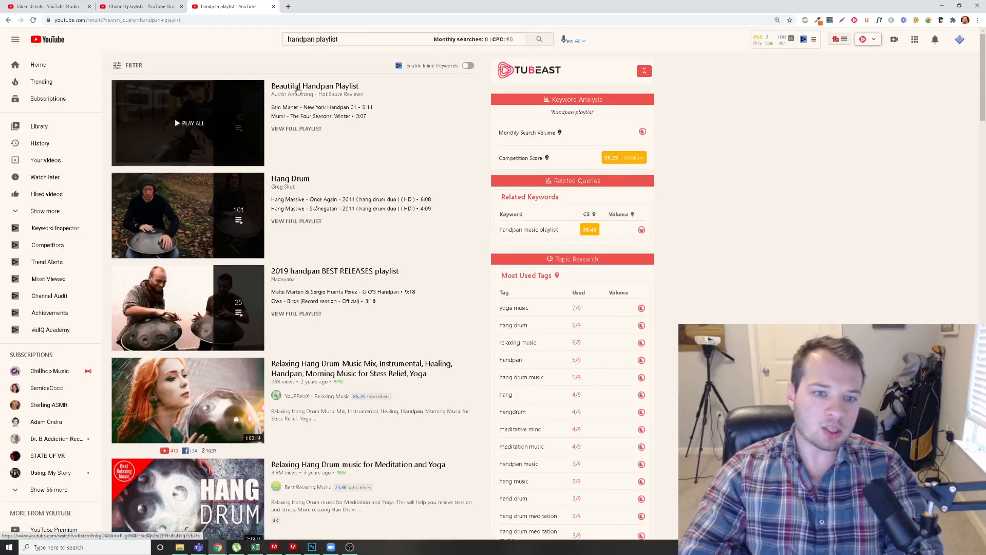
# Play the Beautiful Handpan Playlist, browse its queue, then go to its full playlist page.
pyautogui.click(195, 122)
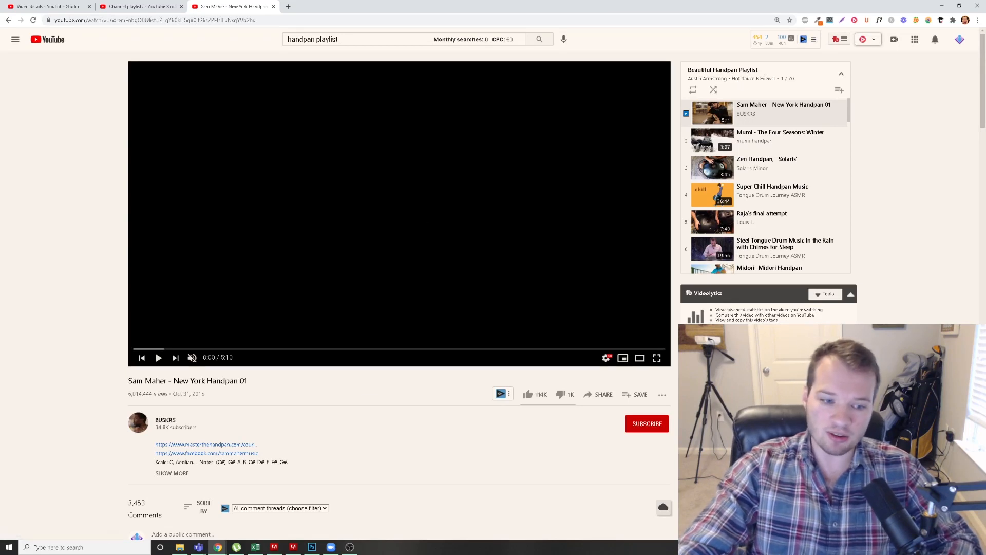
pyautogui.scroll(-3)
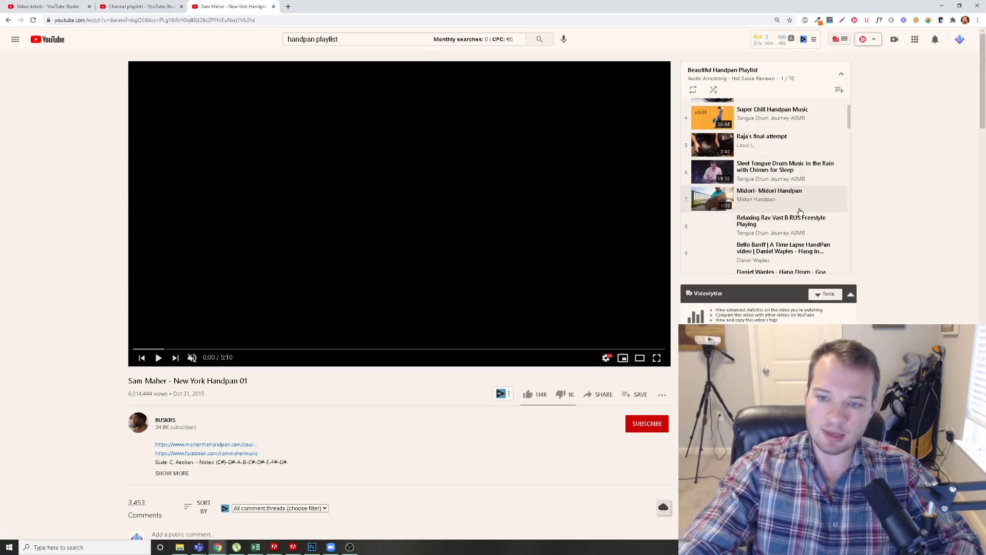
pyautogui.moveTo(744, 182)
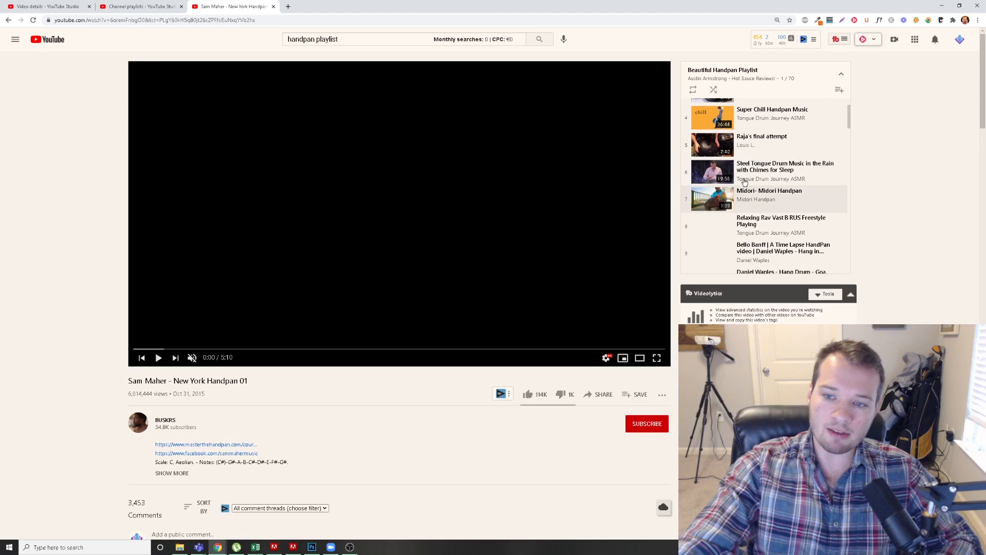
pyautogui.scroll(-3)
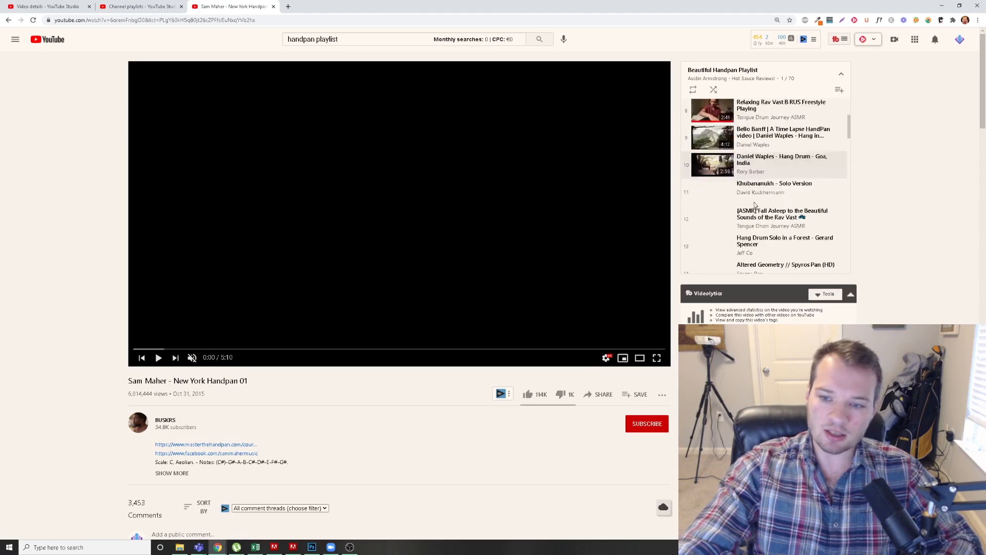
pyautogui.scroll(3)
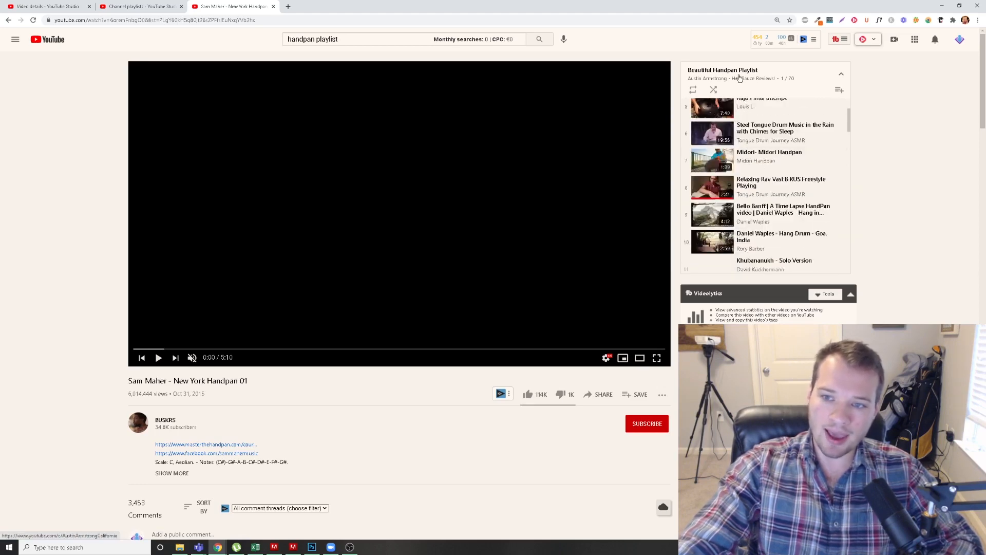
pyautogui.click(723, 70)
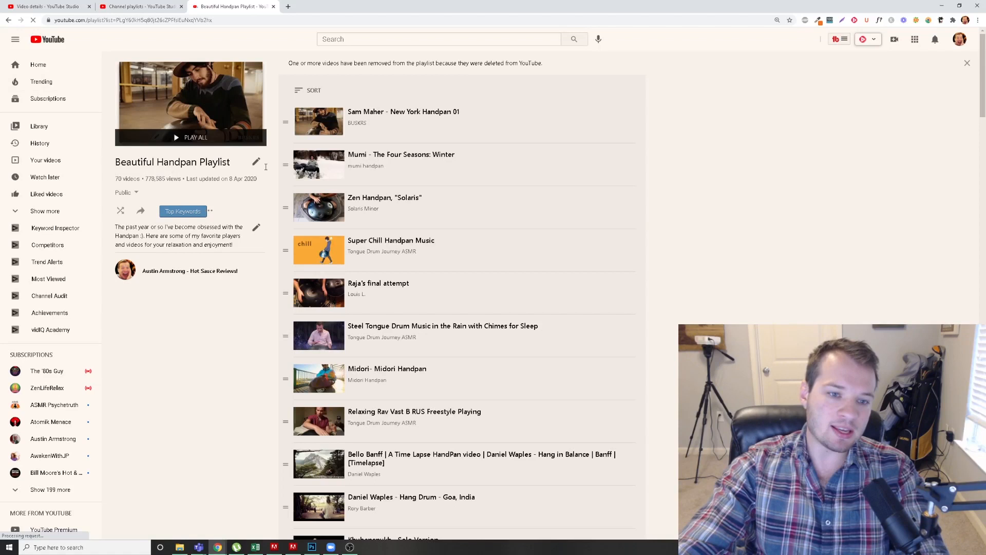
# Review the playlist's title and description in edit mode, leaving both unchanged.
pyautogui.click(256, 162)
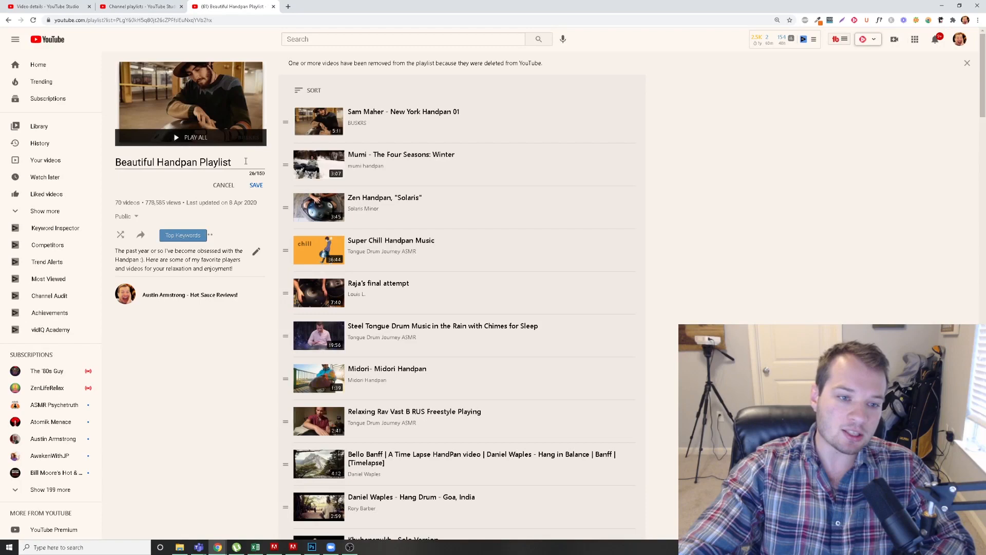
pyautogui.doubleClick(194, 163)
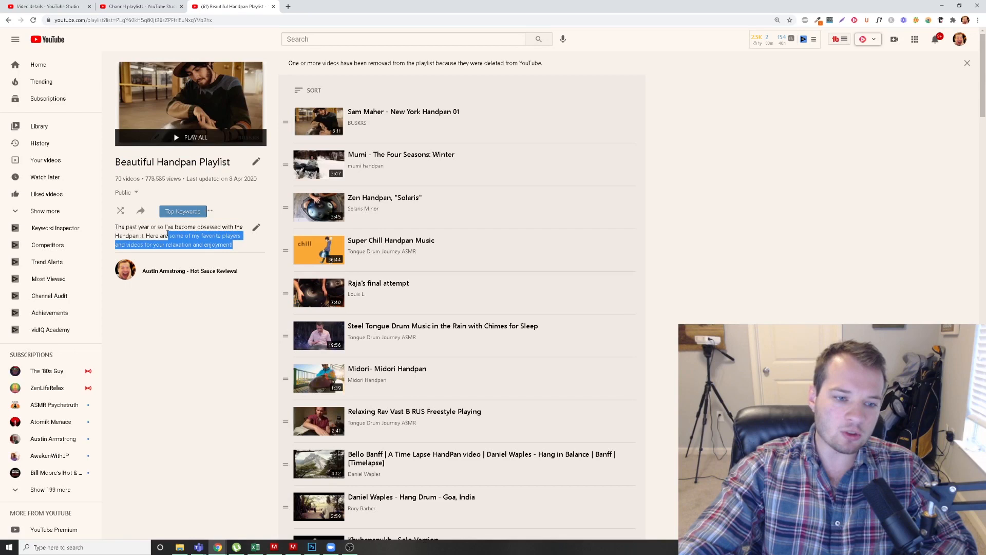
pyautogui.click(255, 226)
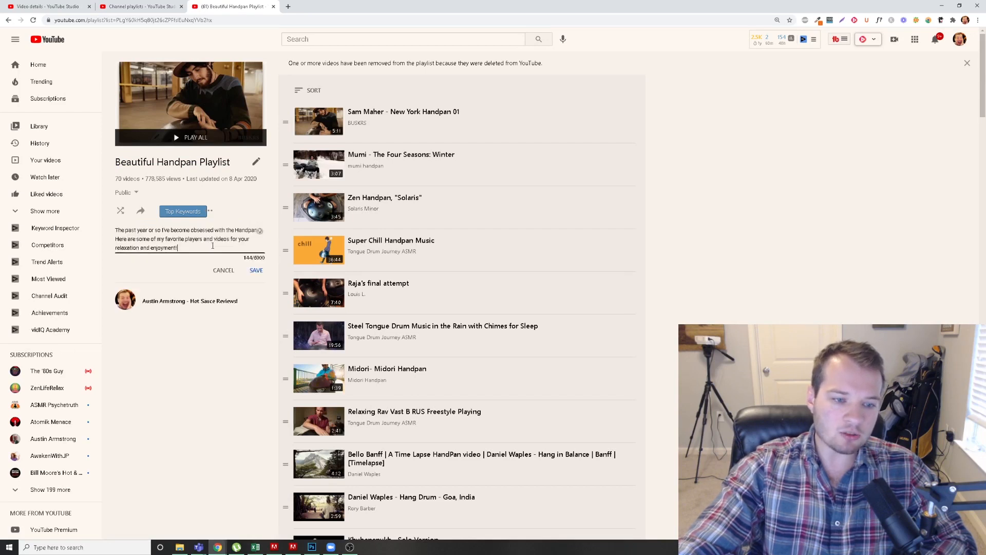
pyautogui.click(256, 270)
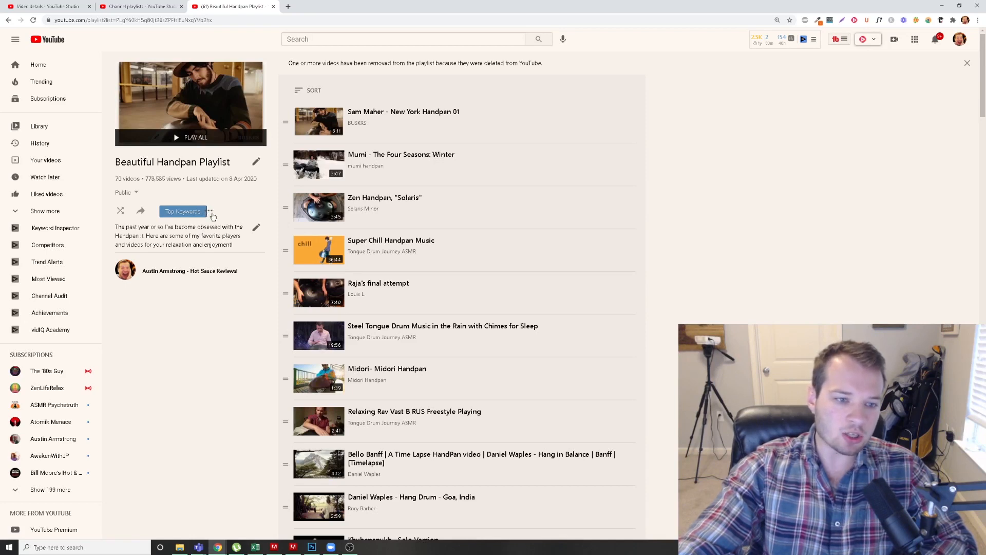
# Review the Playlist Settings toggles, highlighting 'Add new videos to top', then close the dialog.
pyautogui.click(209, 210)
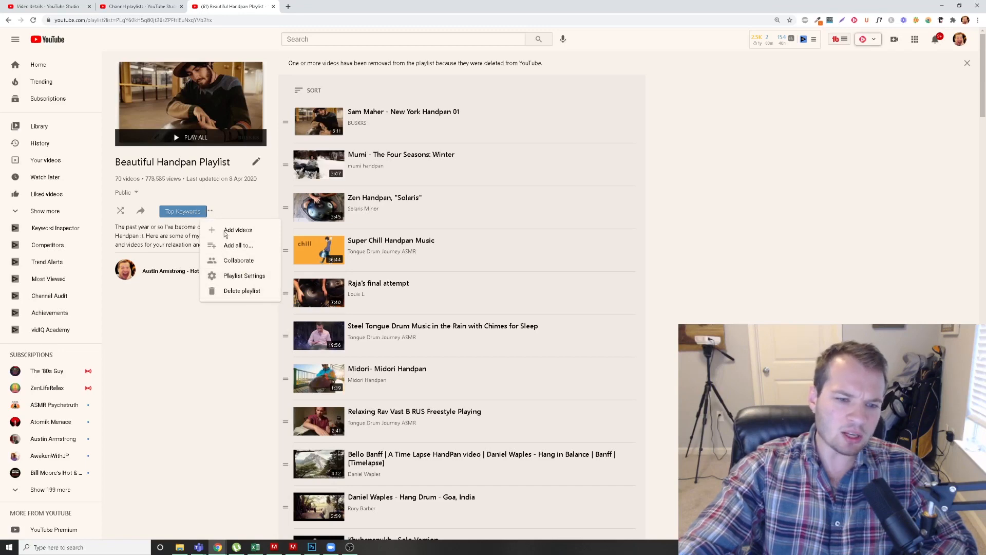
pyautogui.click(244, 275)
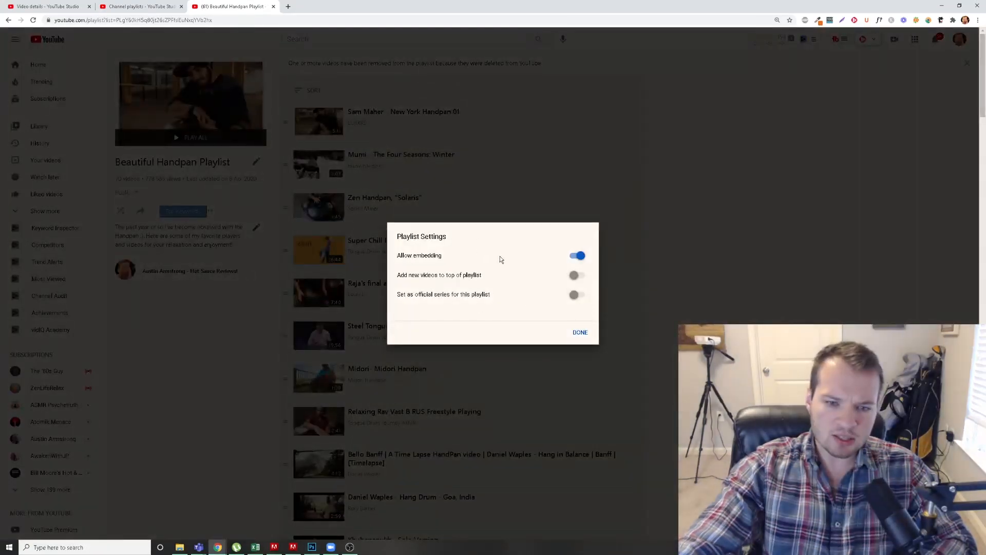
pyautogui.moveTo(477, 316)
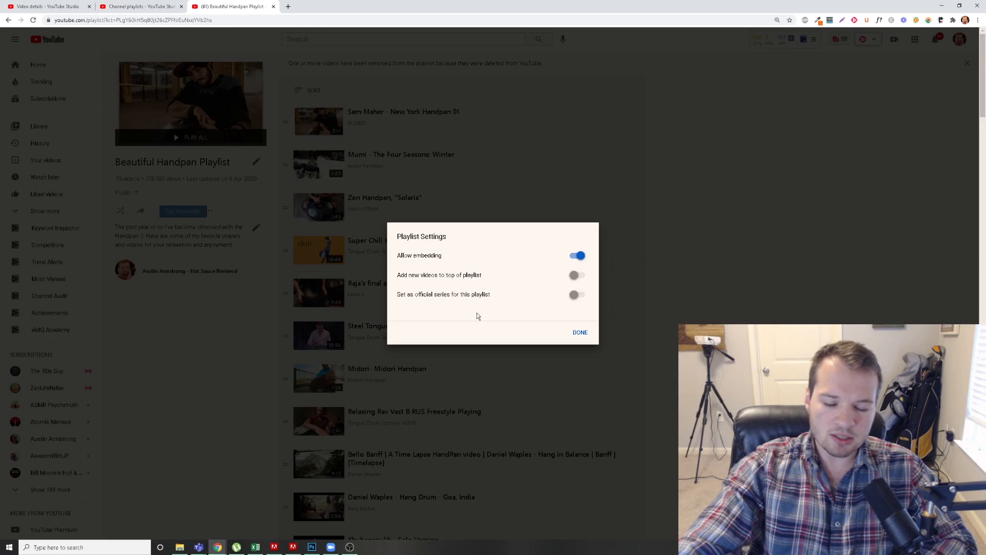
pyautogui.moveTo(517, 298)
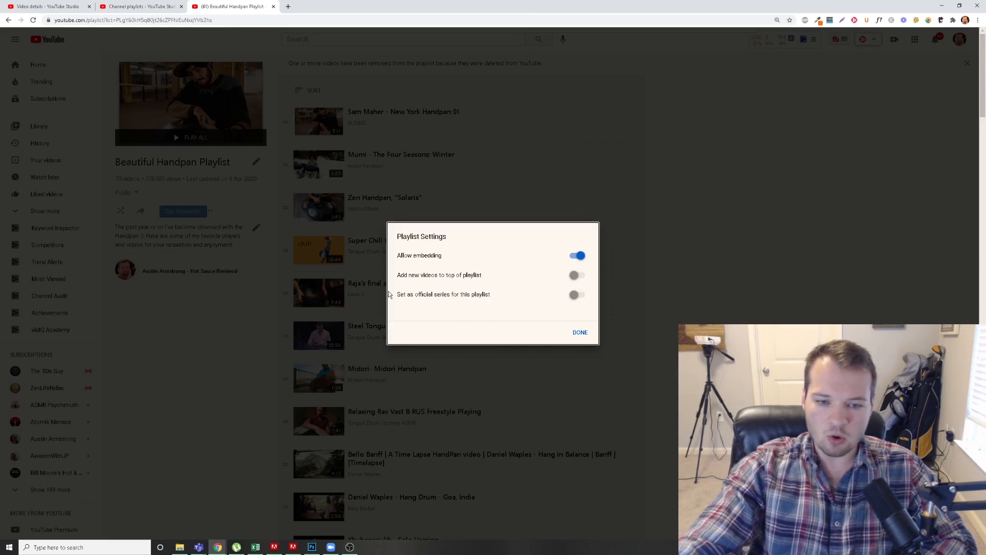
pyautogui.doubleClick(443, 294)
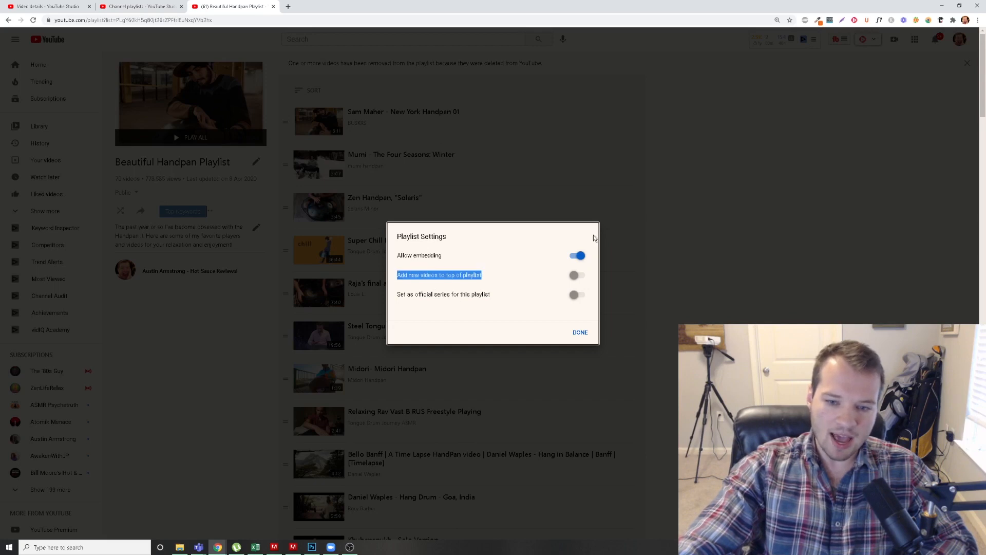
pyautogui.click(579, 332)
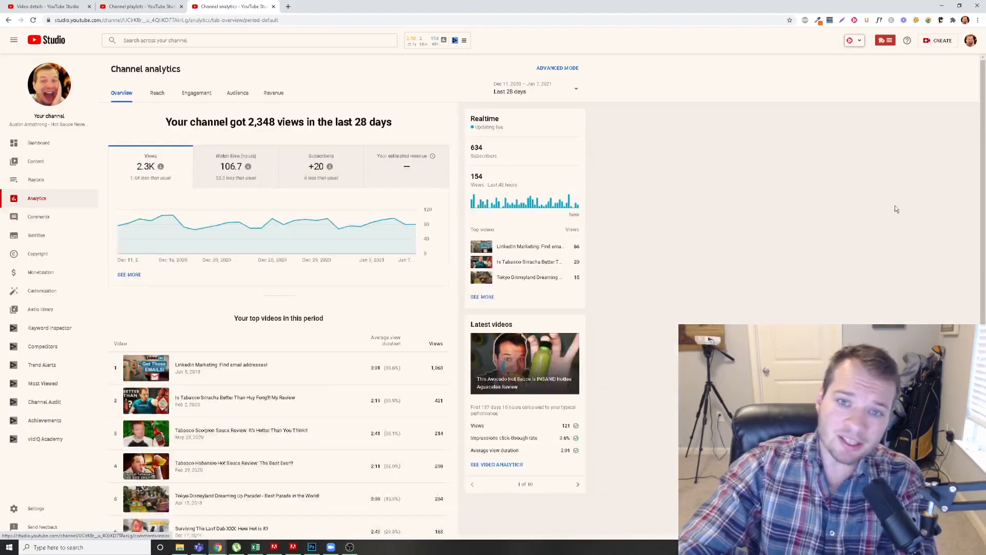
pyautogui.moveTo(361, 226)
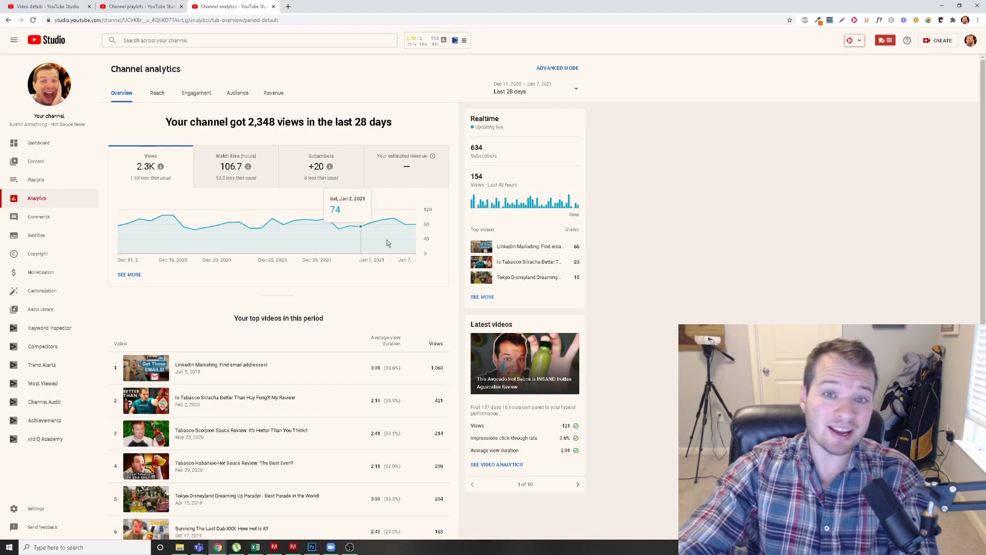
pyautogui.moveTo(41, 207)
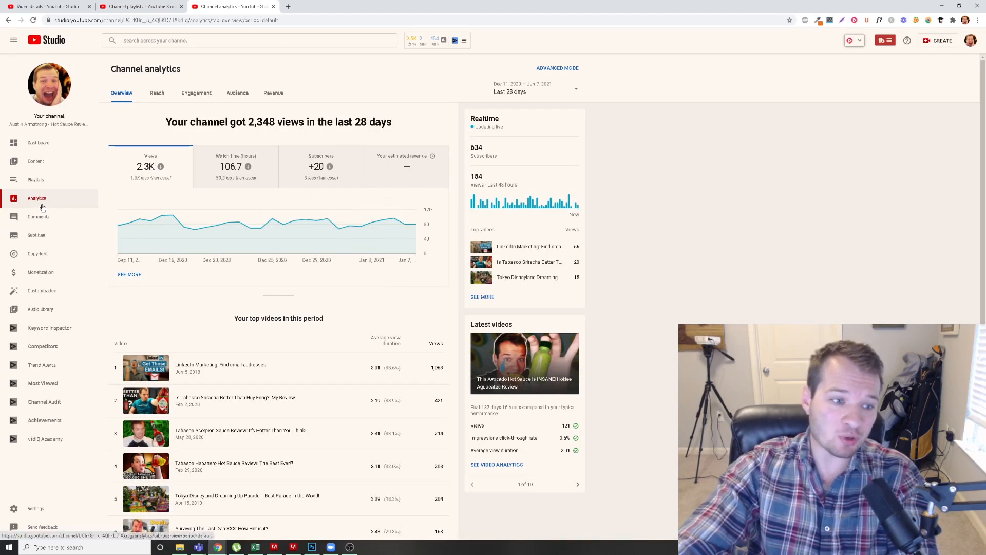
pyautogui.moveTo(169, 300)
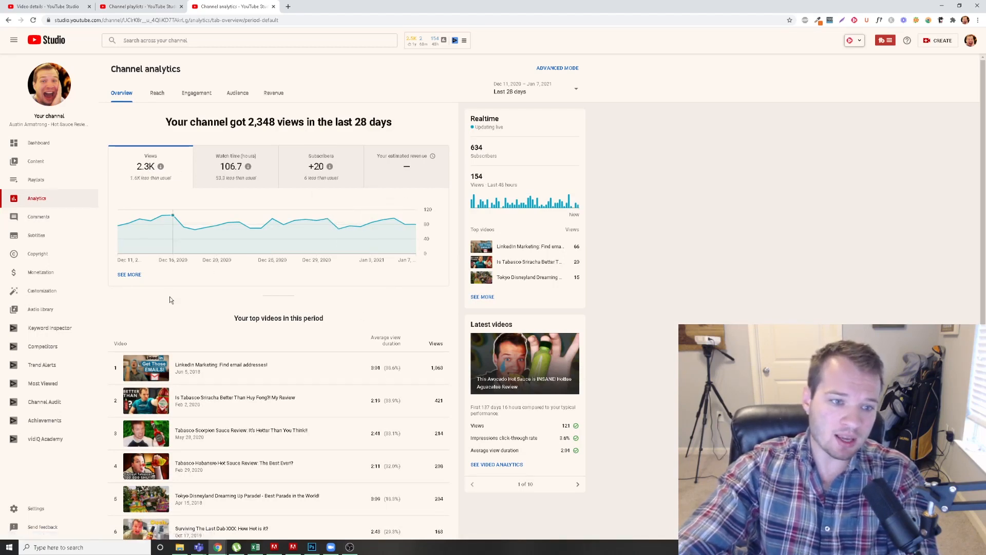
pyautogui.moveTo(130, 276)
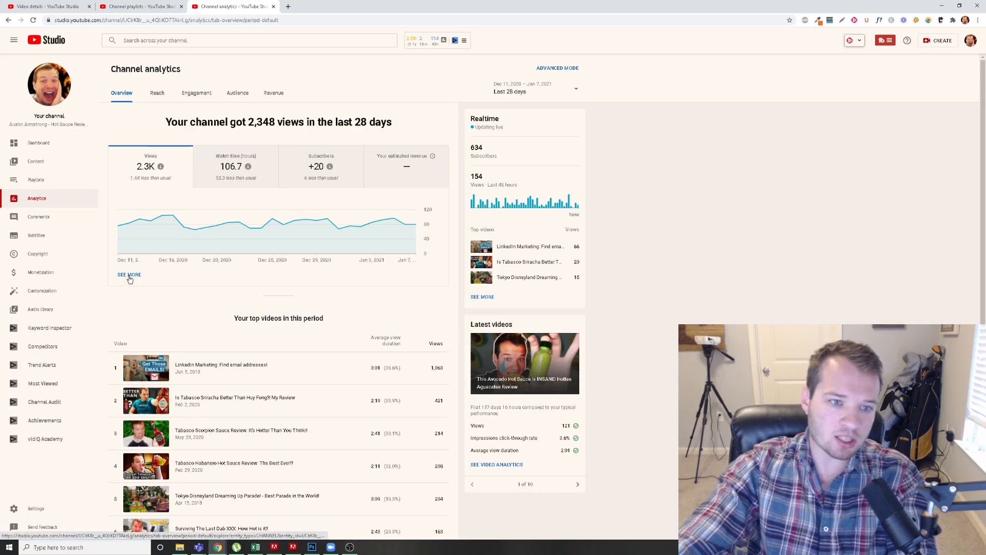
# Go from the Analytics overview to the advanced per-video report for the last 28 days.
pyautogui.click(129, 276)
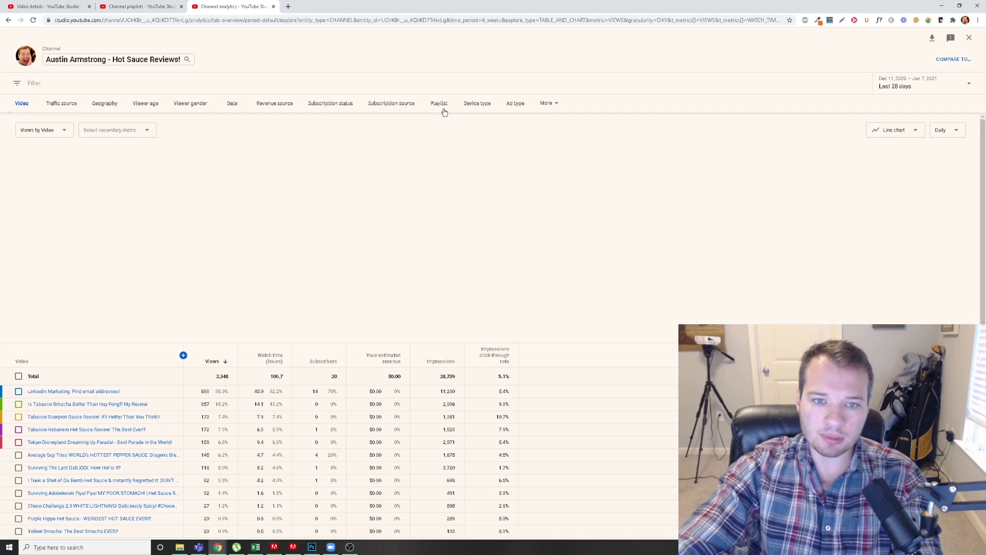
# Break channel views down by playlist, then the Beautiful Handpan Playlist's views by video.
pyautogui.click(439, 103)
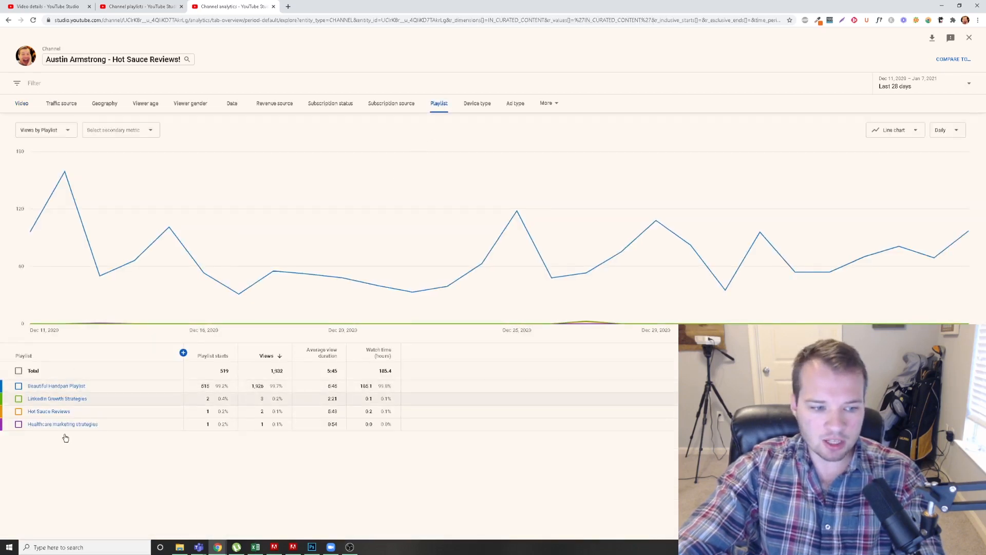
pyautogui.moveTo(55, 385)
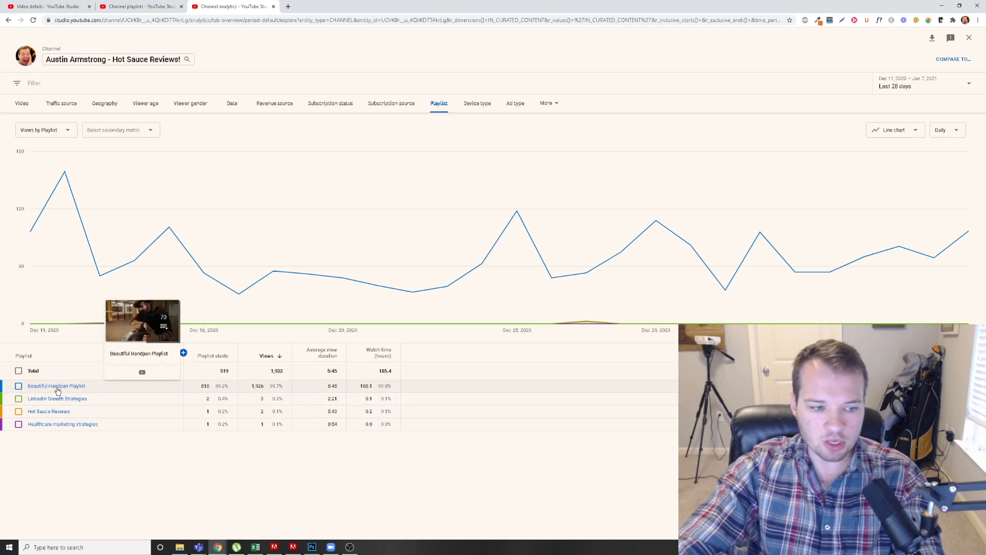
pyautogui.click(55, 386)
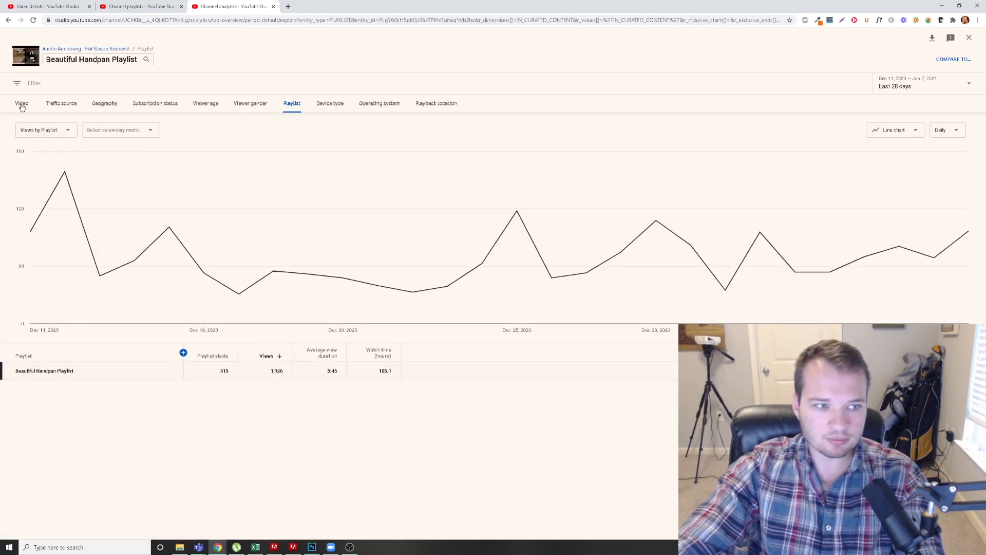
pyautogui.click(21, 103)
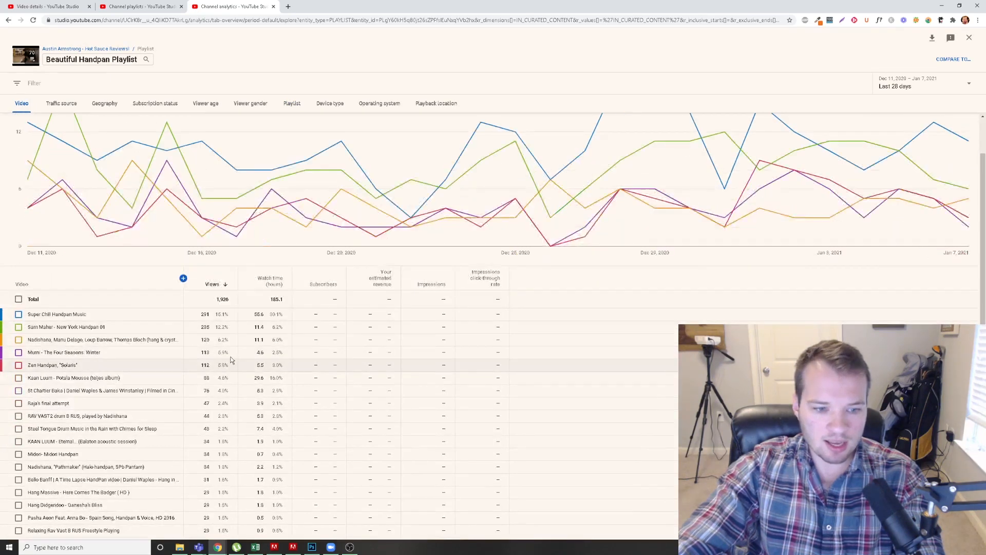
pyautogui.scroll(-3)
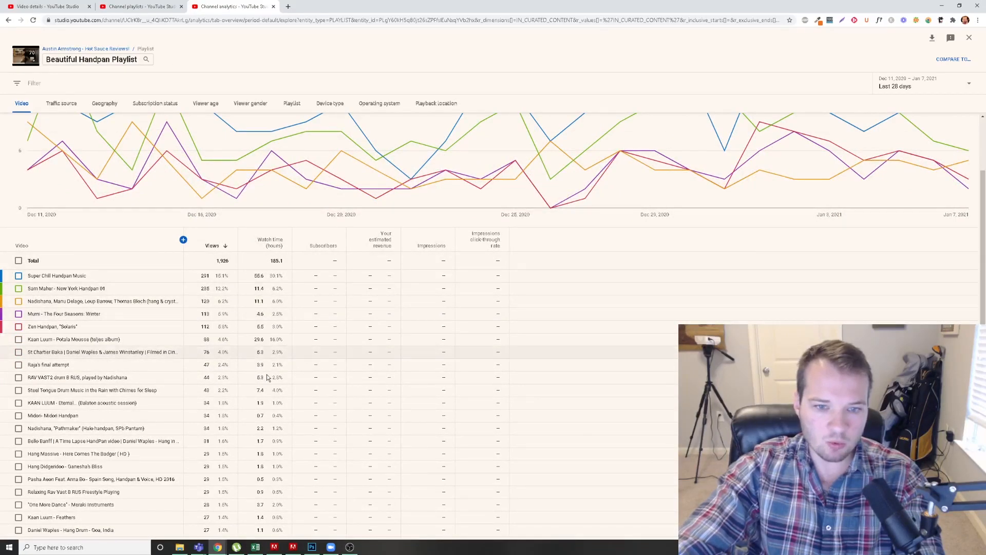
pyautogui.scroll(-3)
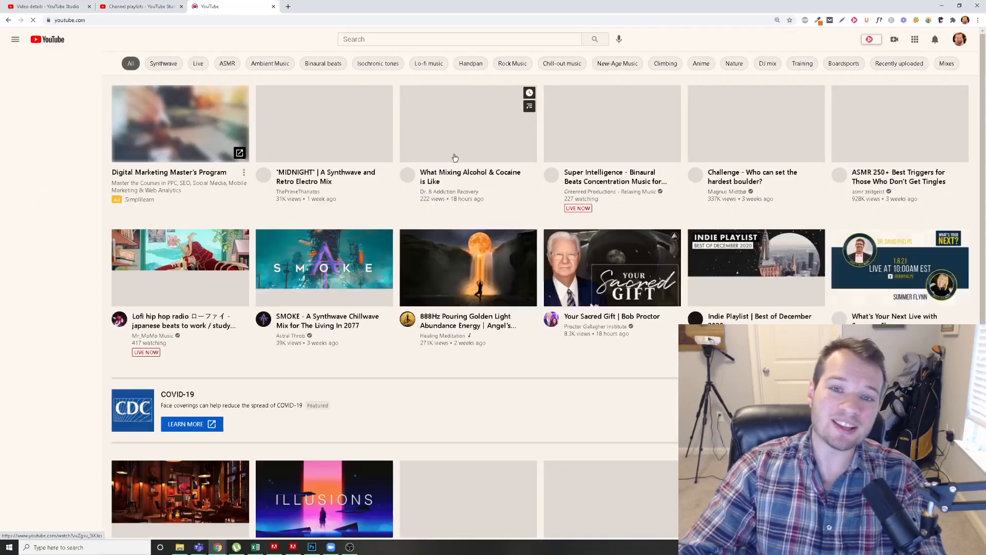
# Search YouTube for 'seo tutorials' and look through the top results.
pyautogui.click(15, 39)
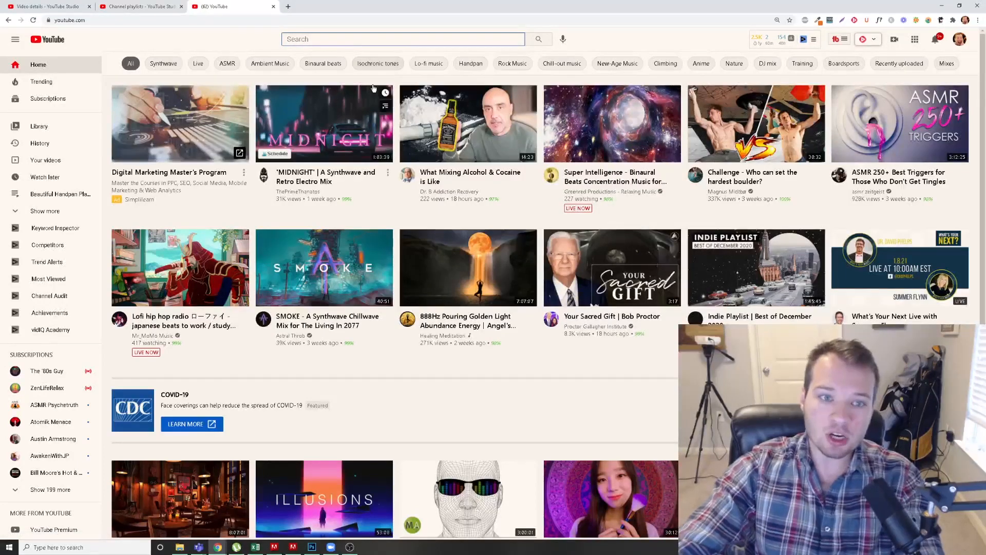
pyautogui.moveTo(414, 49)
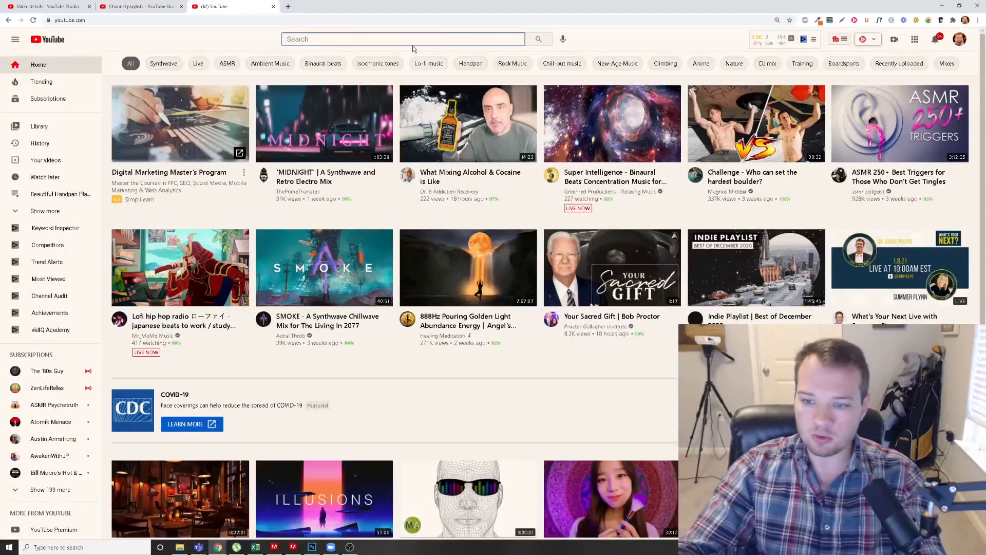
pyautogui.write('seo tutorials')
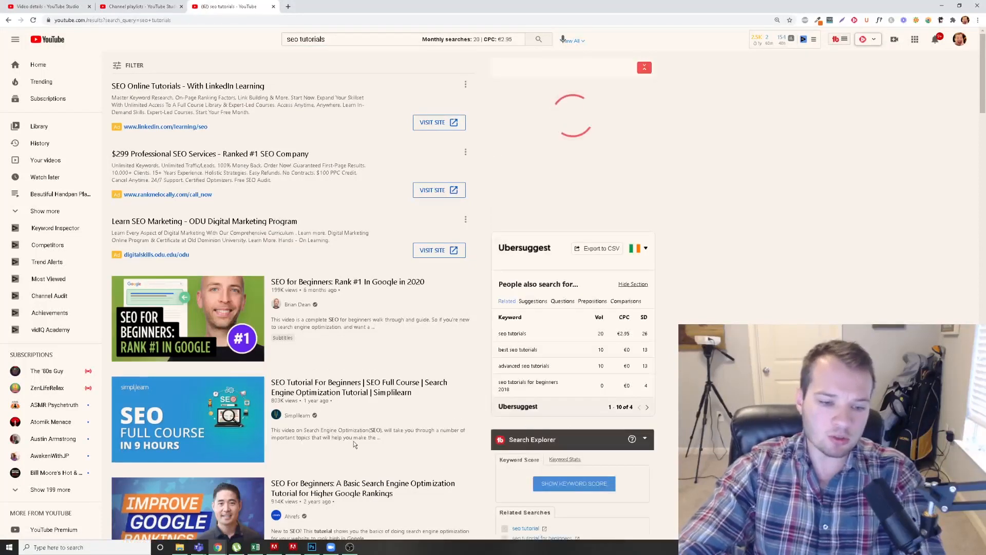
pyautogui.scroll(-3)
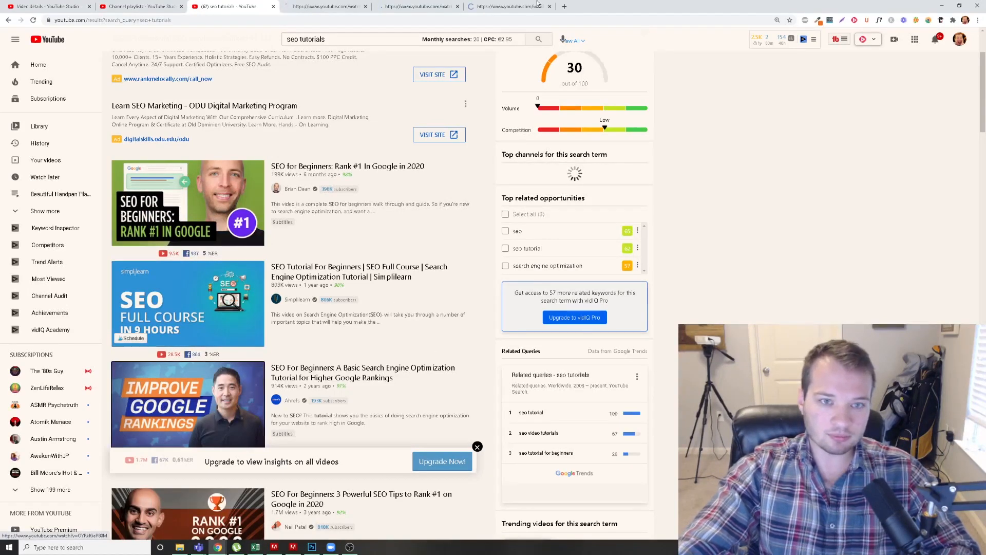
# On the SEO for Beginners video, start 'Create a new playlist' from Save, then dismiss it.
pyautogui.click(187, 202)
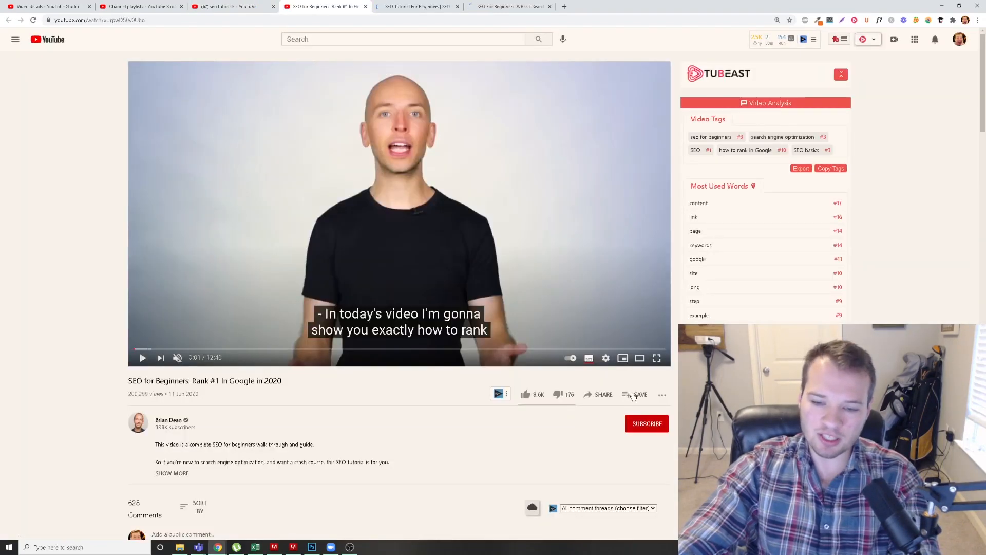
pyautogui.click(638, 393)
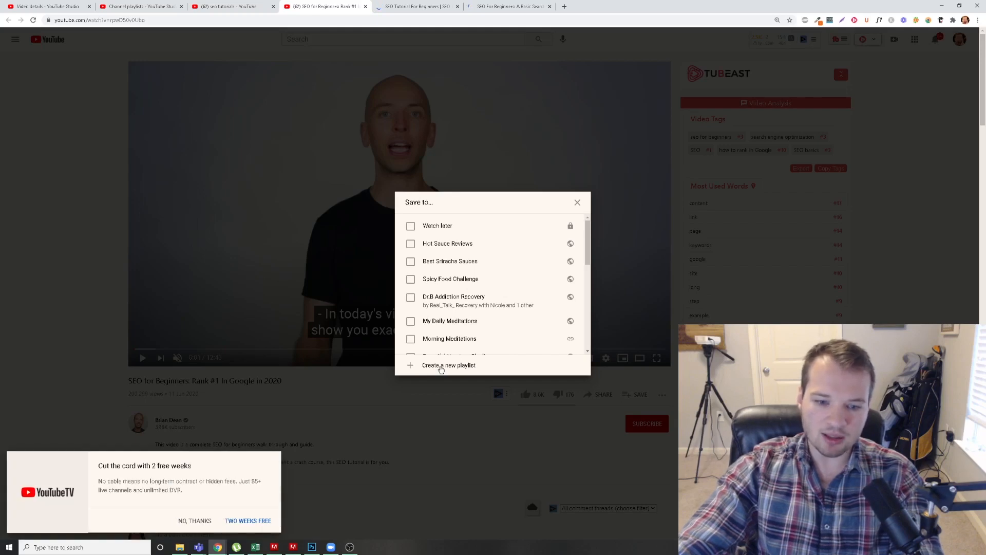
pyautogui.click(449, 365)
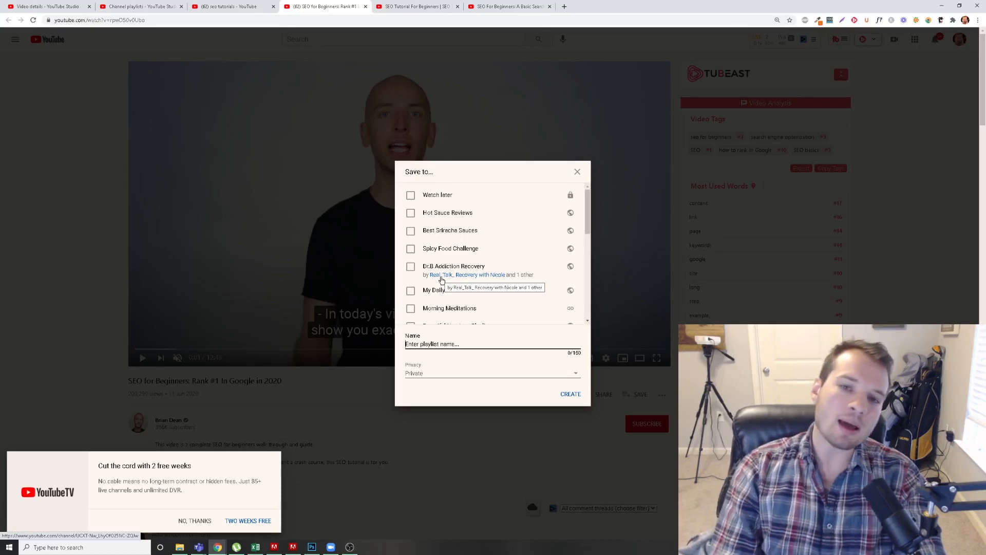
pyautogui.click(576, 172)
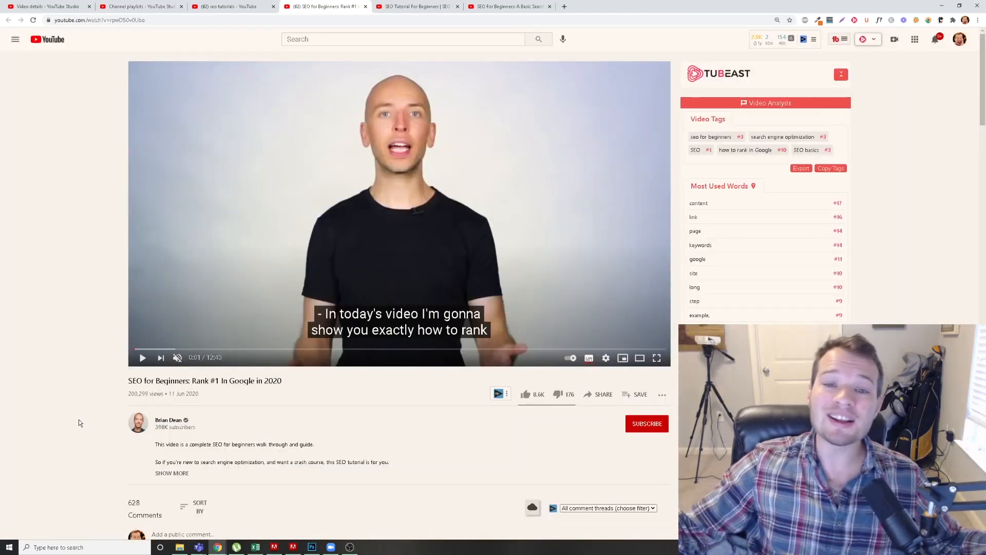